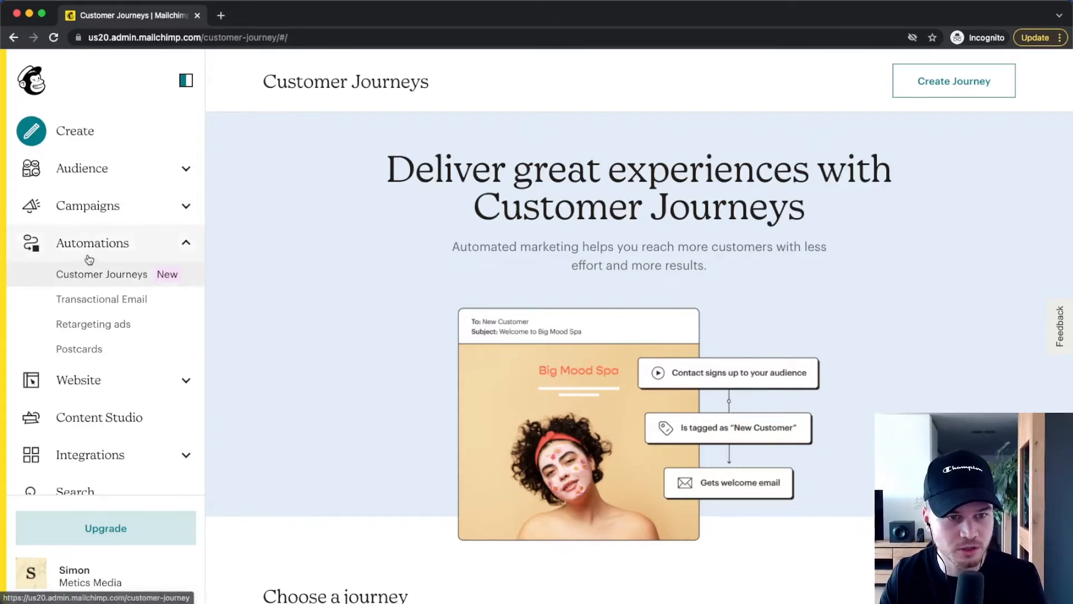
Go to the Customer Journeys overview and start creating a new journey
{"action": "left_click", "coordinate": [102, 274]}
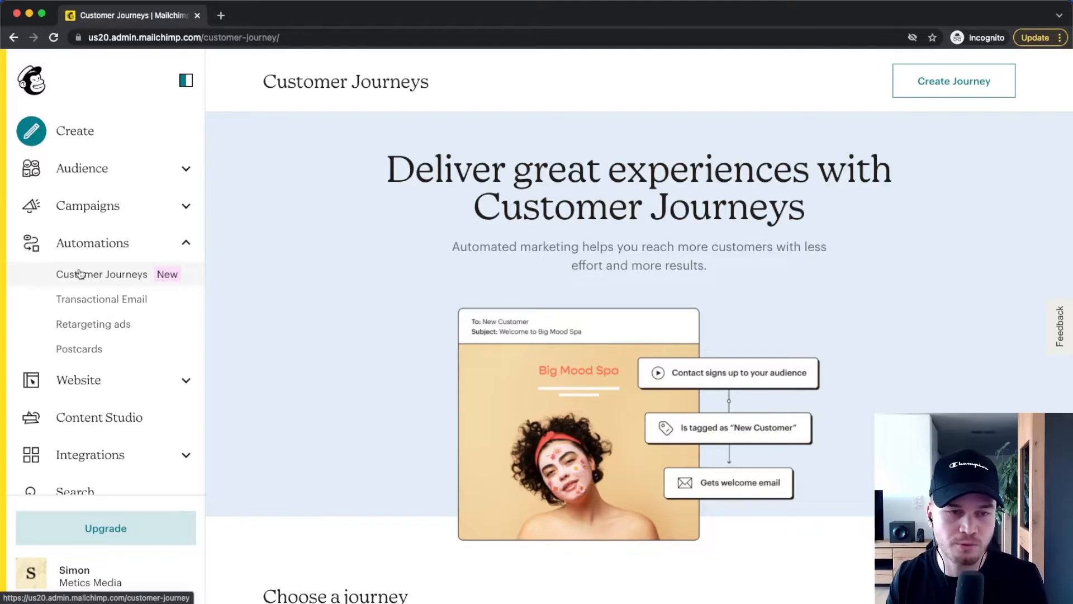
{"action": "left_click", "coordinate": [93, 242]}
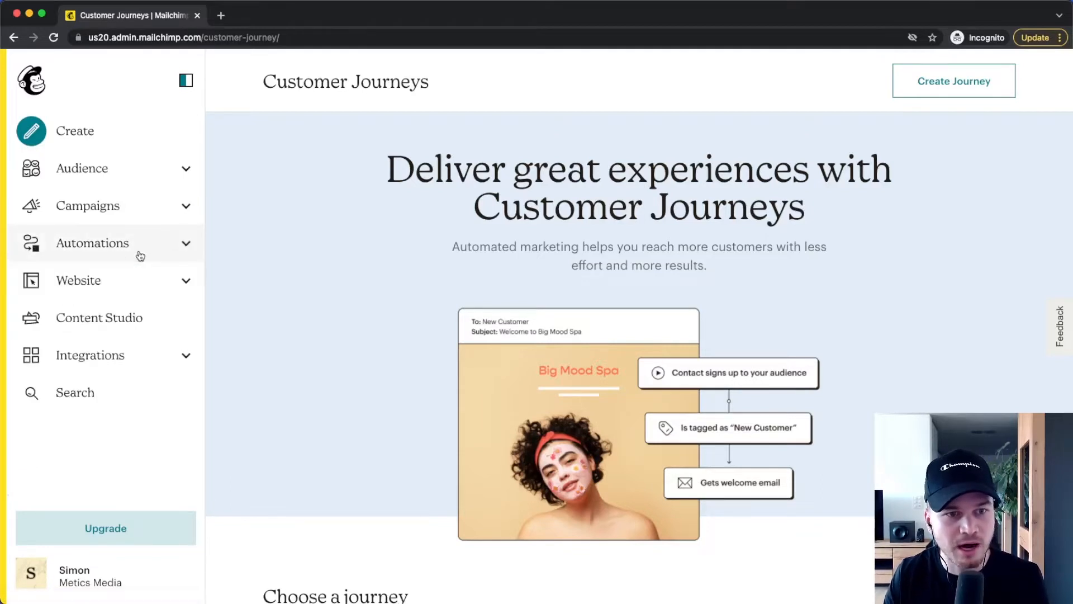
{"action": "left_click", "coordinate": [93, 243]}
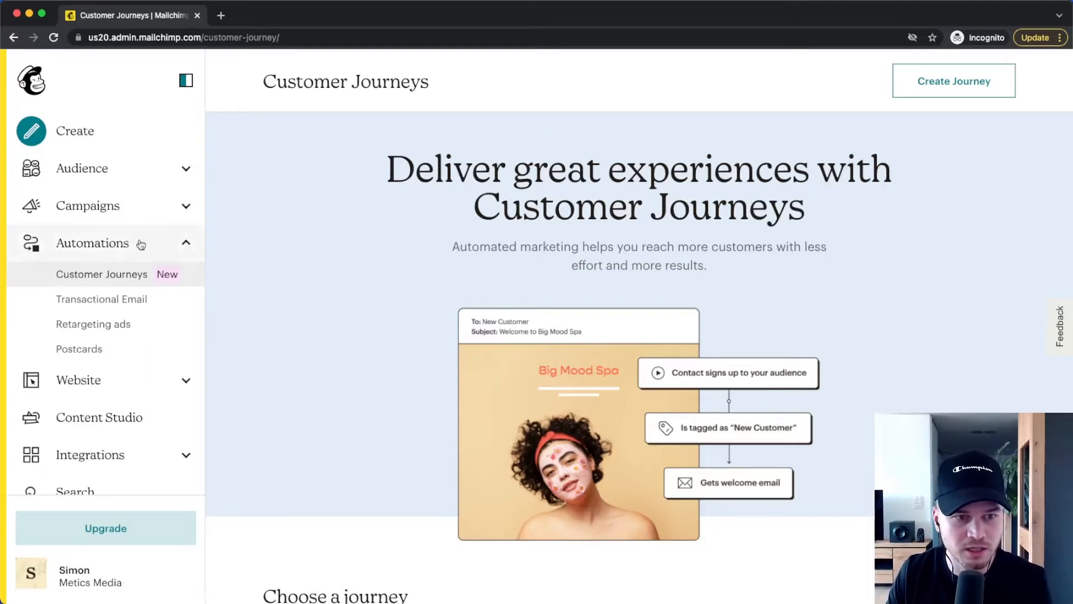
{"action": "mouse_move", "coordinate": [919, 121]}
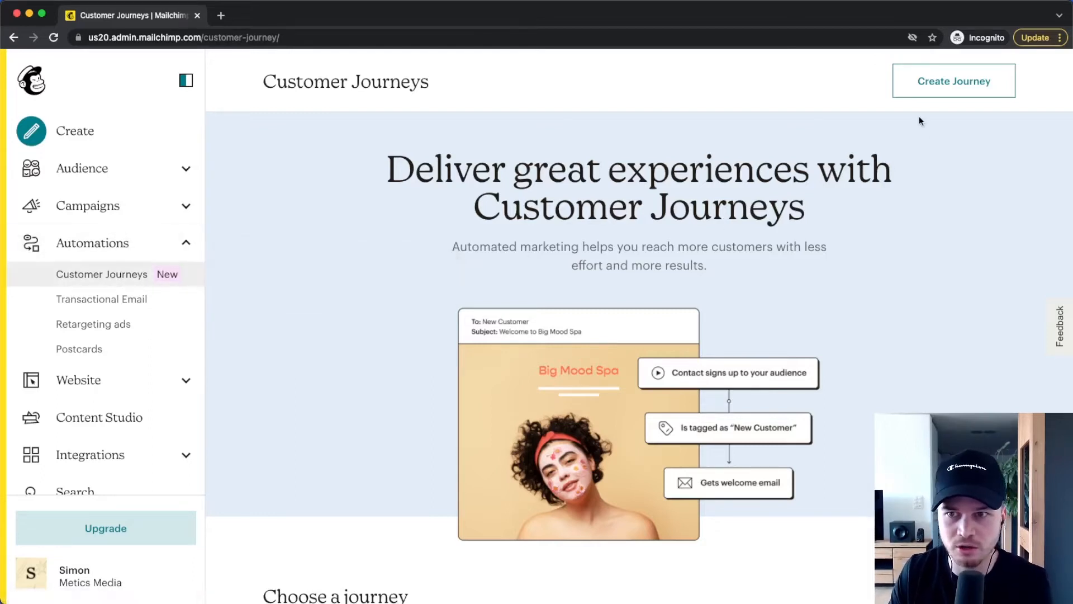
{"action": "left_click", "coordinate": [952, 81]}
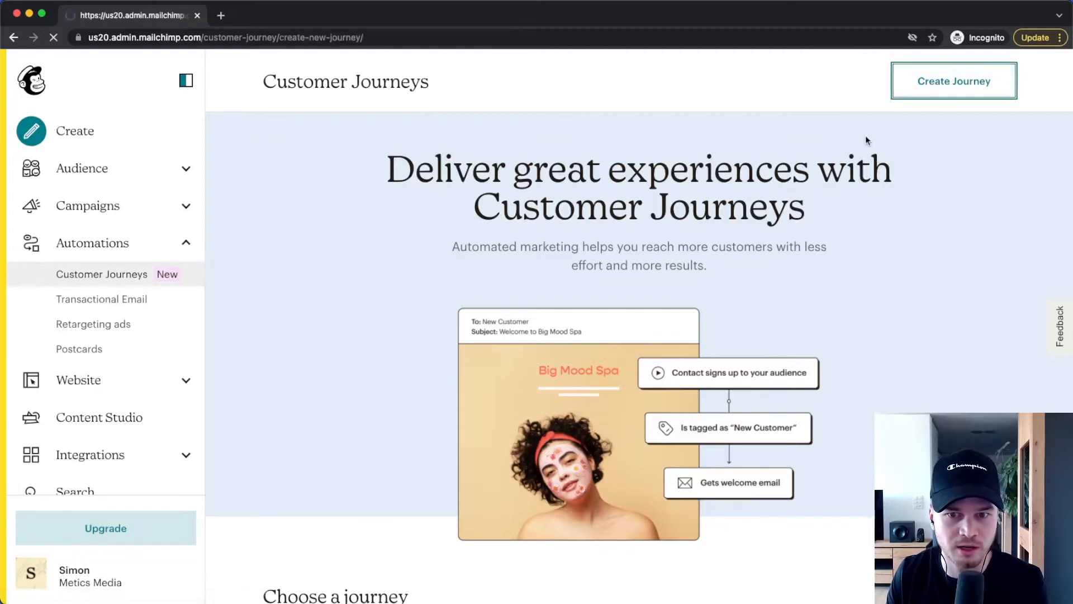
{"action": "left_click", "coordinate": [953, 81]}
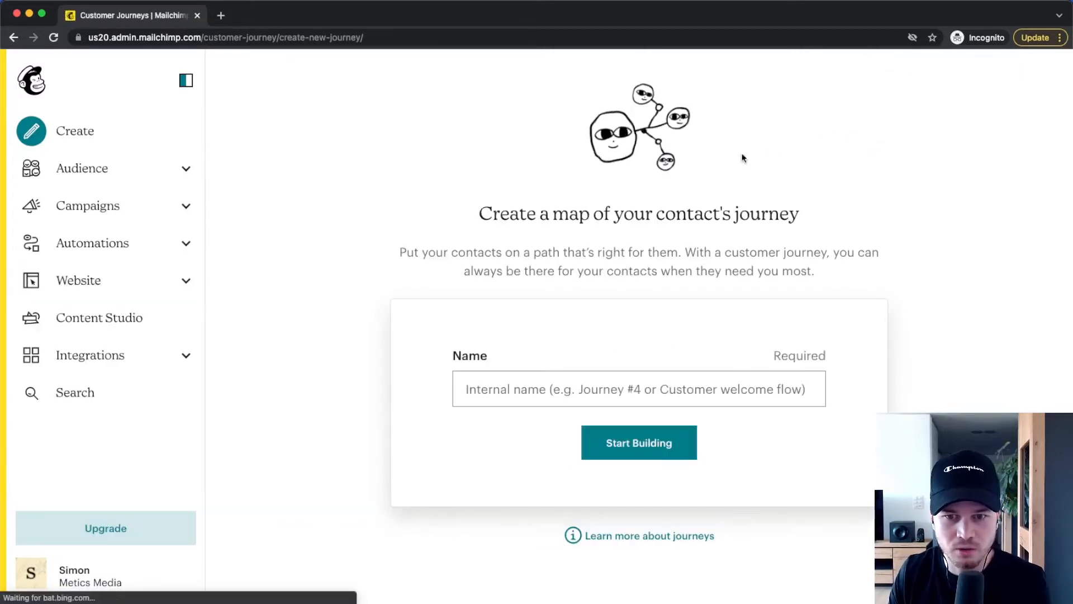
Name the journey 'Onboarding Sequence' and start building it
{"action": "left_click", "coordinate": [638, 389]}
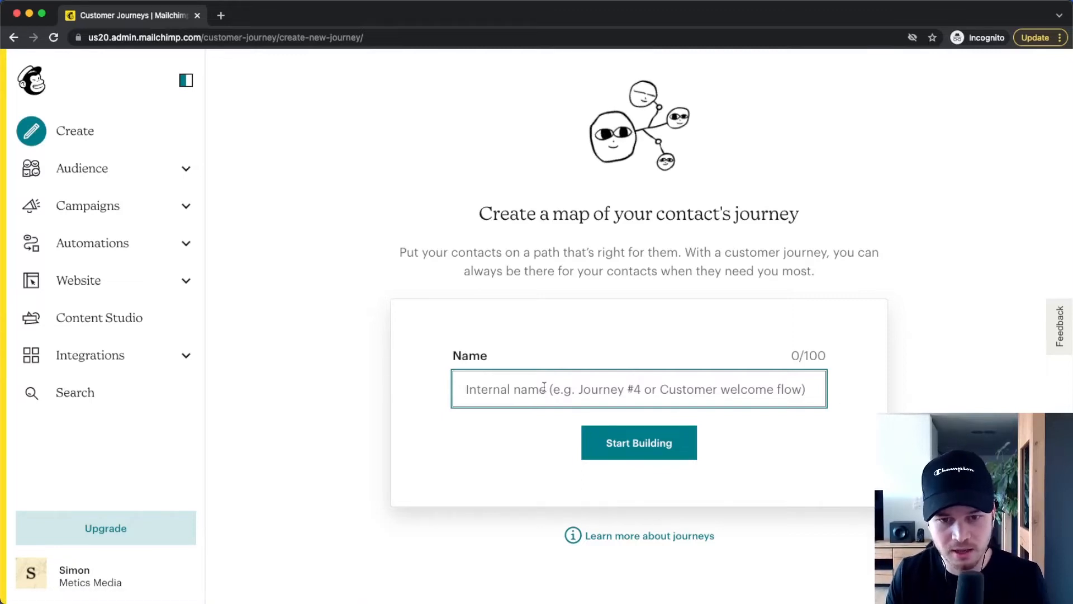
{"action": "type", "text": "Onboe"}
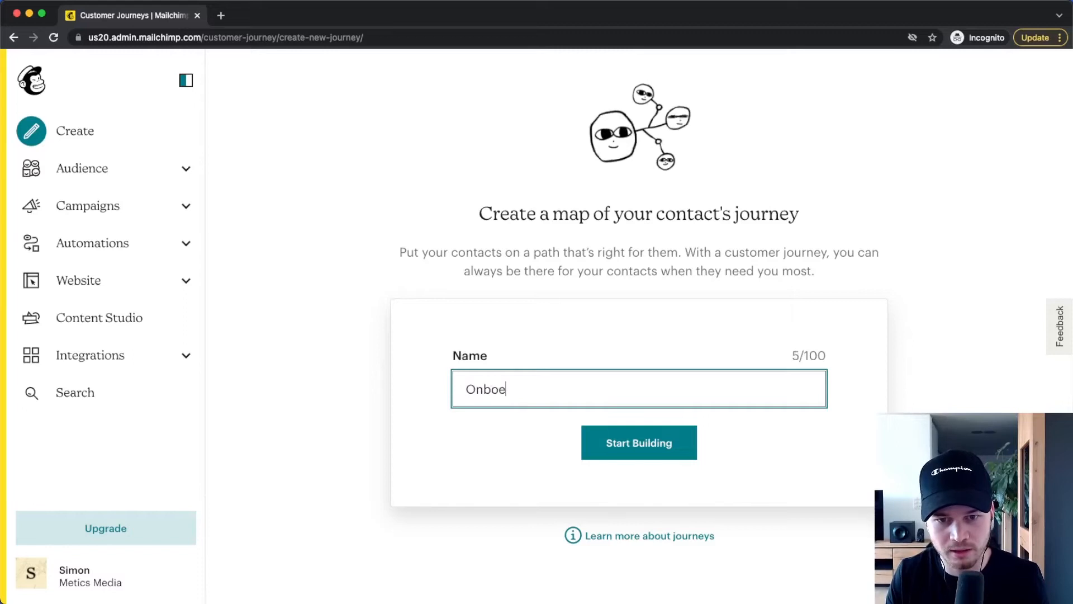
{"action": "key", "text": "Backspace"}
{"action": "type", "text": "arding Sequence"}
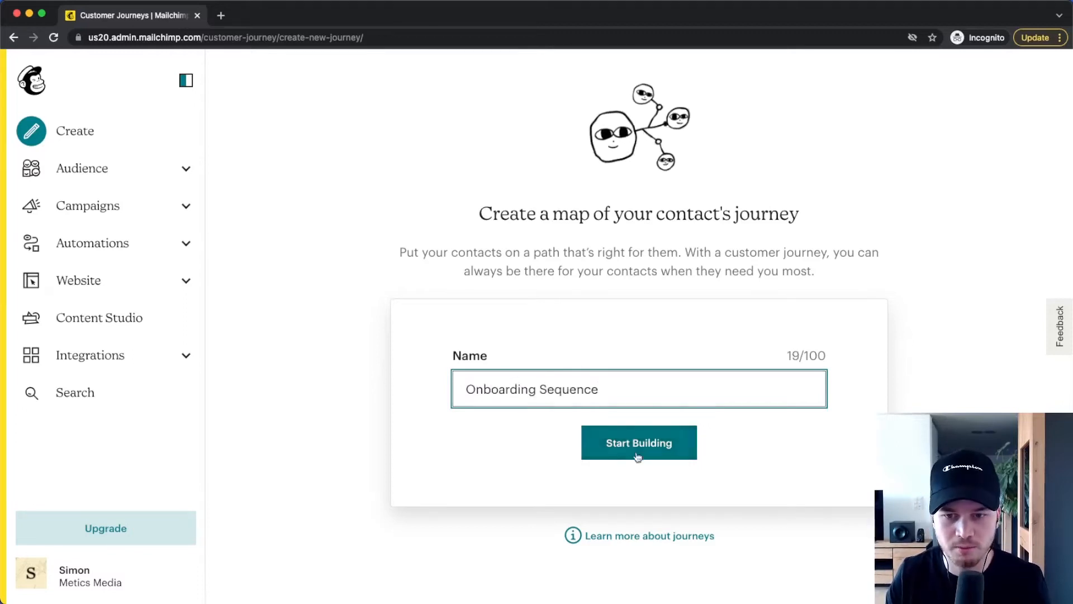
{"action": "left_click", "coordinate": [639, 442]}
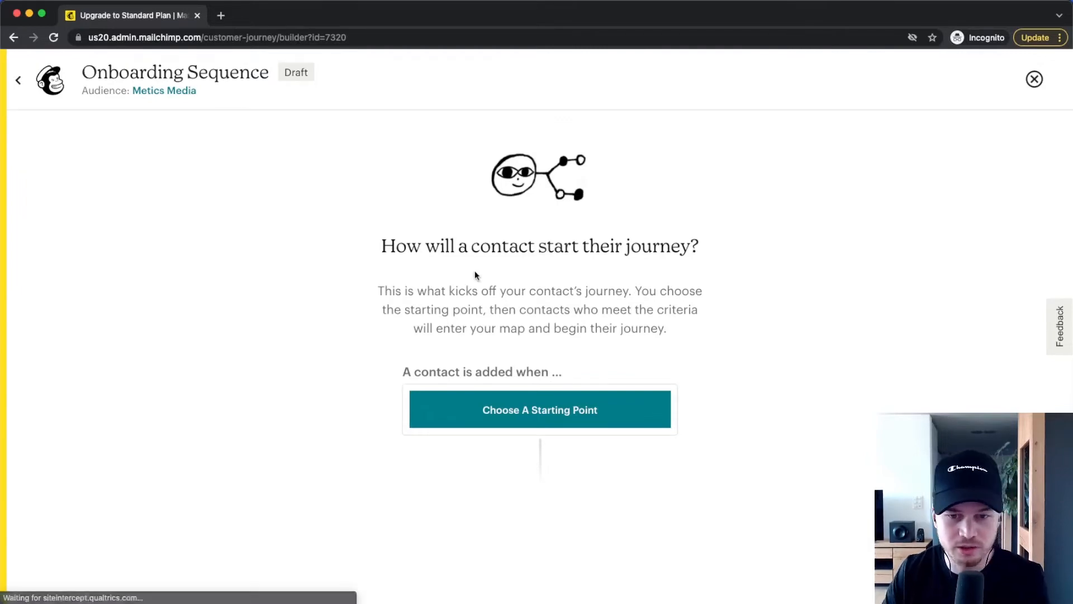
Set the journey's starting point to contacts signing up, and save it
{"action": "left_click", "coordinate": [538, 409]}
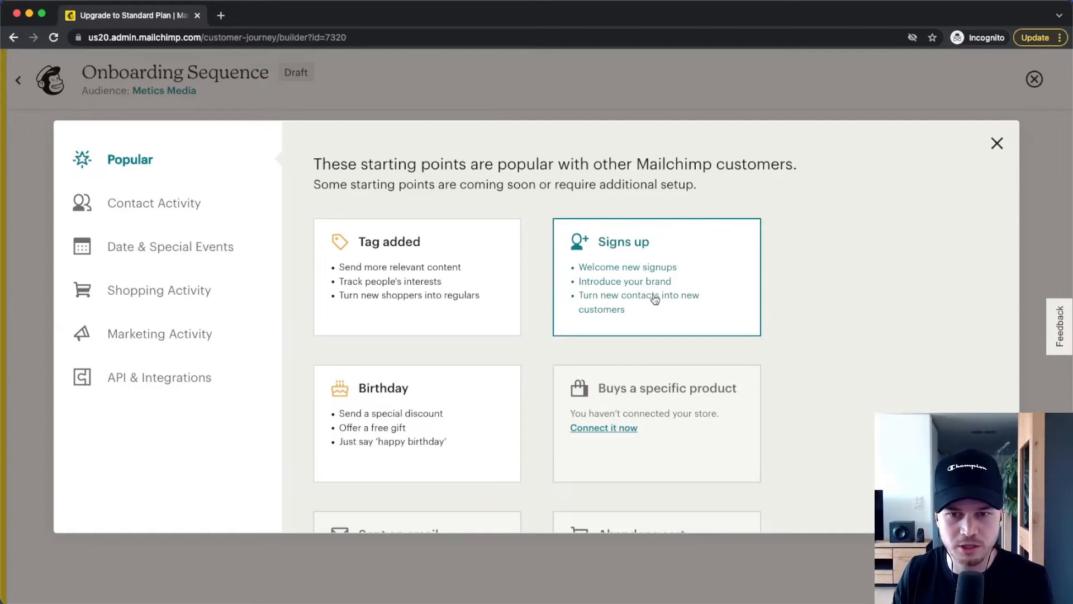
{"action": "left_click", "coordinate": [654, 276]}
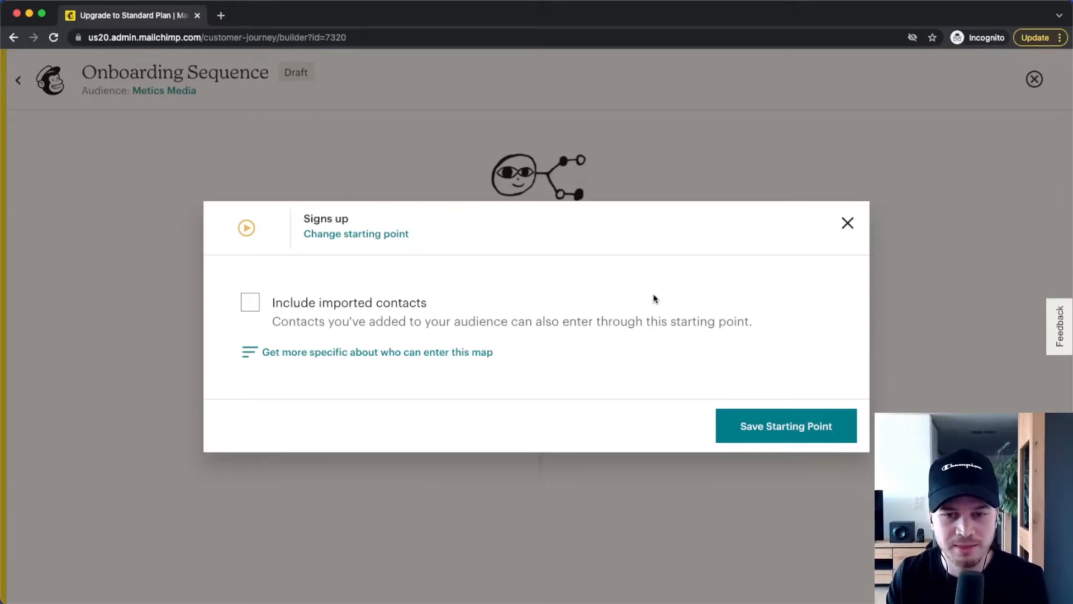
{"action": "mouse_move", "coordinate": [581, 288]}
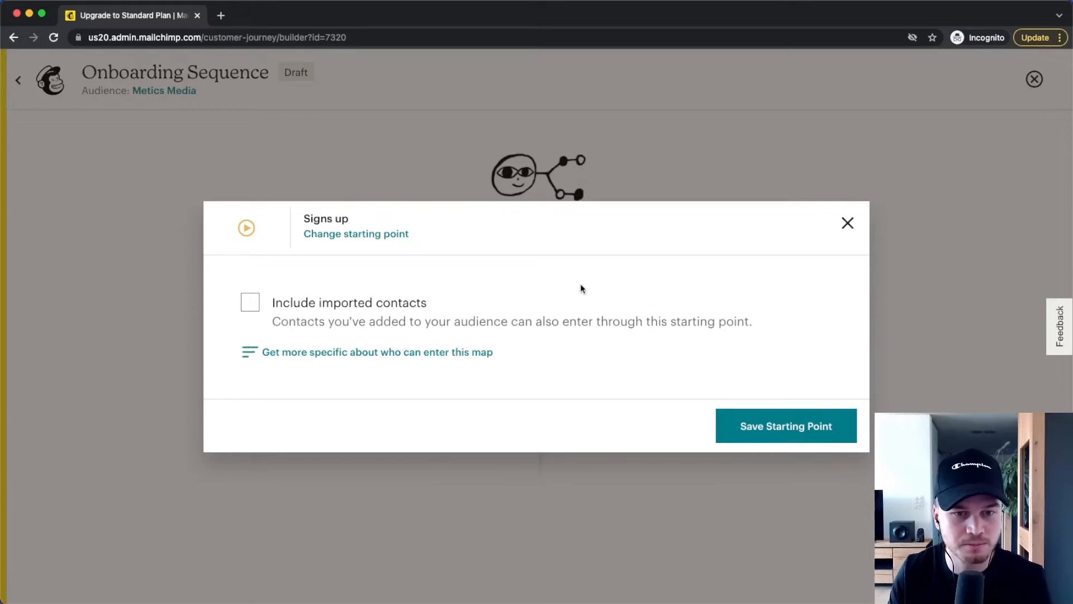
{"action": "mouse_move", "coordinate": [681, 417]}
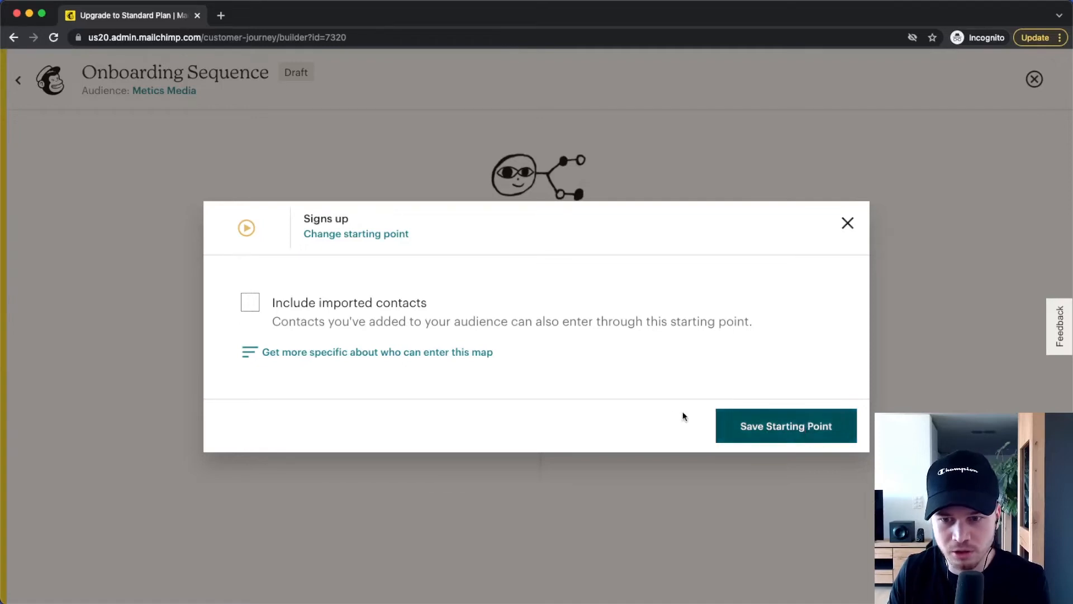
{"action": "left_click", "coordinate": [785, 426]}
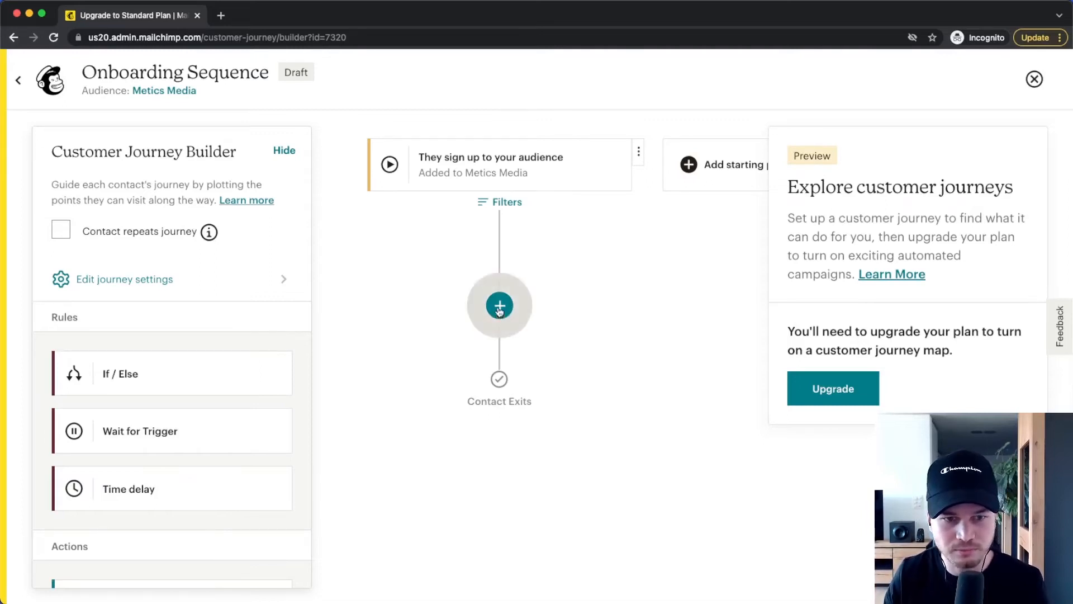
Configure the Tag/Untag step with a new 'youtube tips' tag
{"action": "scroll", "scroll_direction": "down", "scroll_amount": 3}
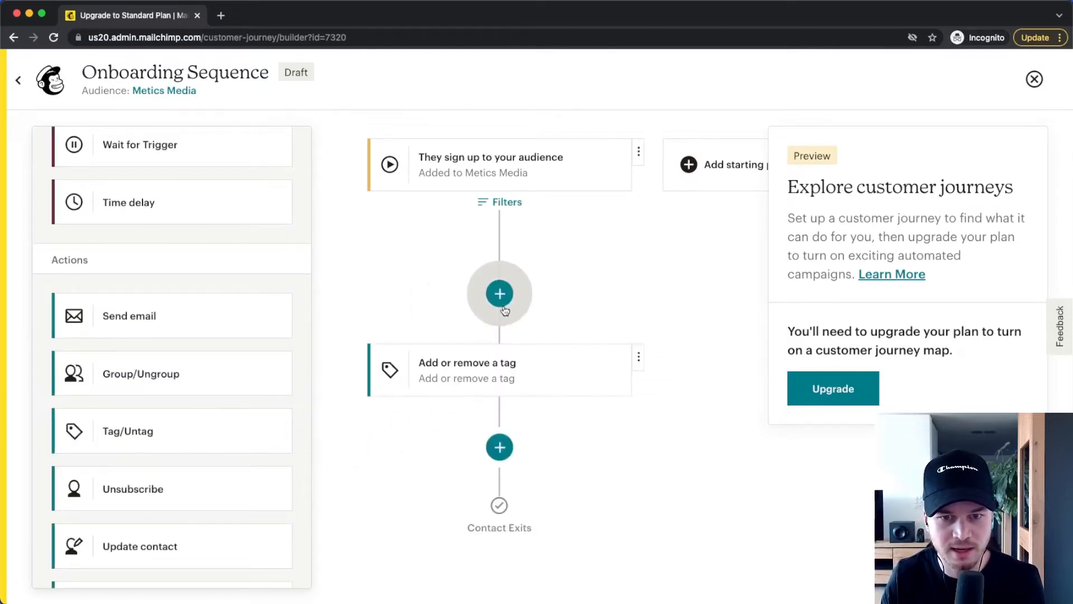
{"action": "left_click", "coordinate": [499, 293]}
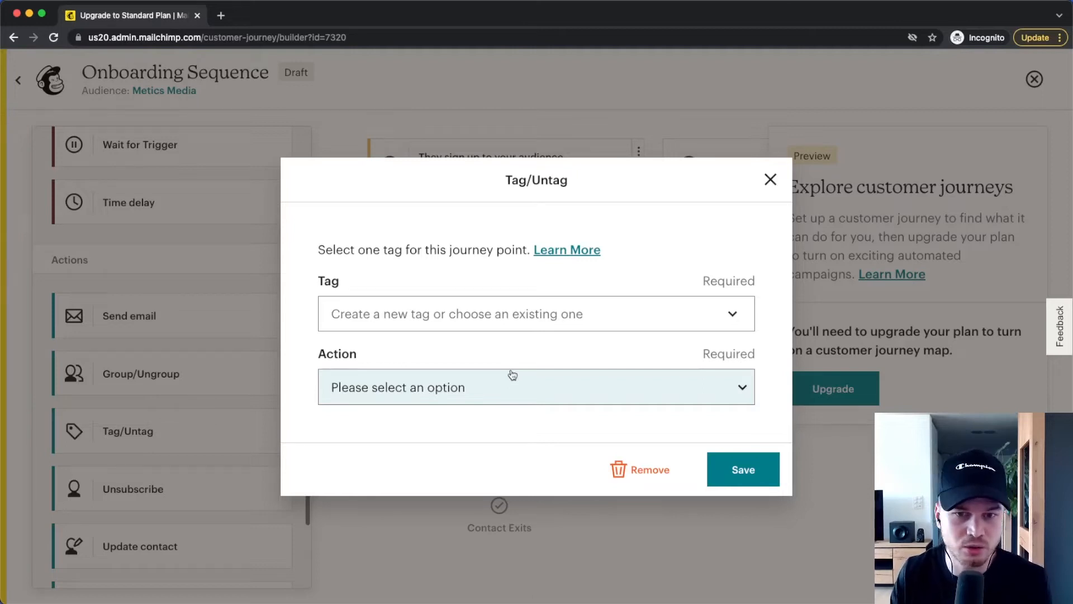
{"action": "left_click", "coordinate": [535, 313]}
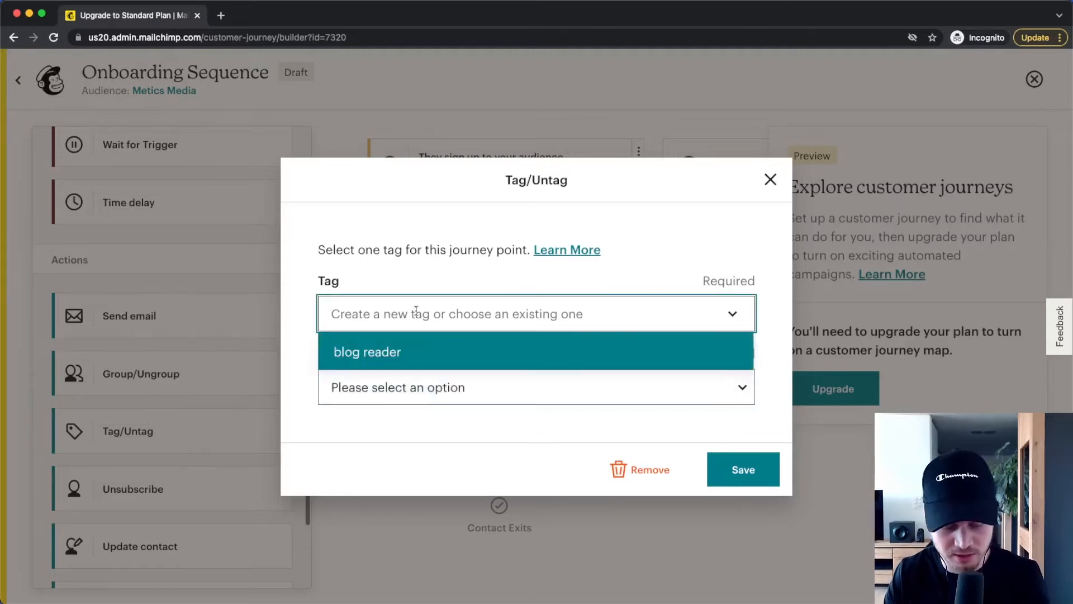
{"action": "type", "text": "youtube tips"}
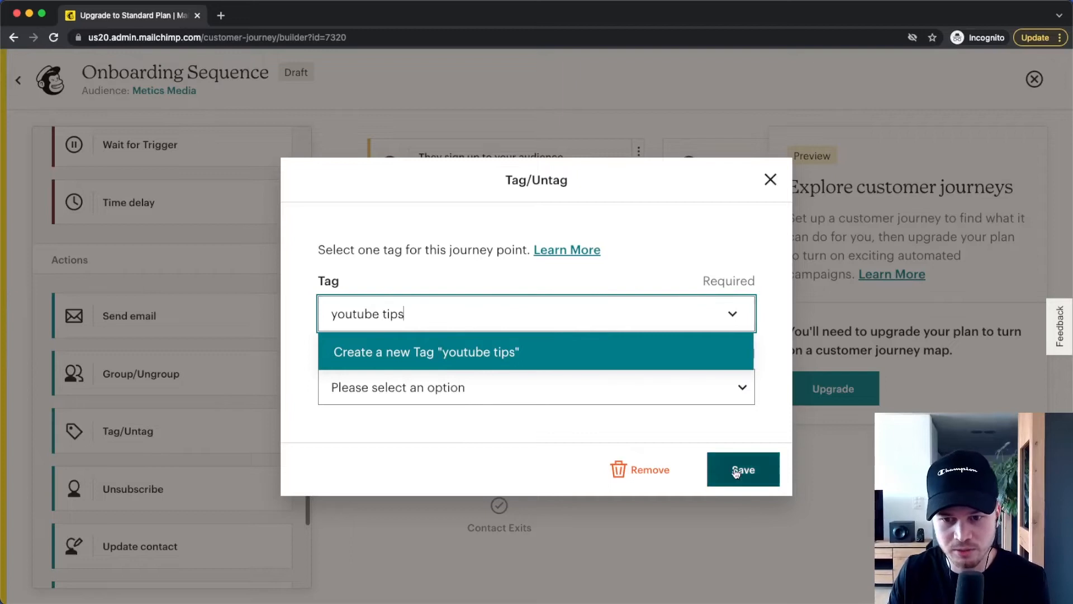
{"action": "left_click", "coordinate": [742, 469]}
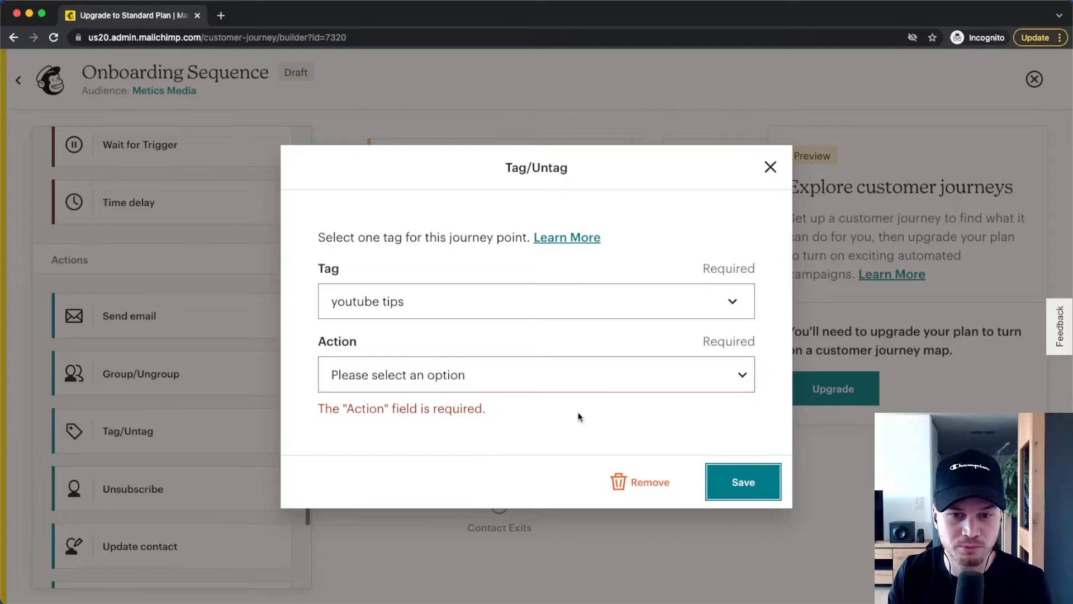
Set the tag action to Add and save the step
{"action": "left_click", "coordinate": [535, 375]}
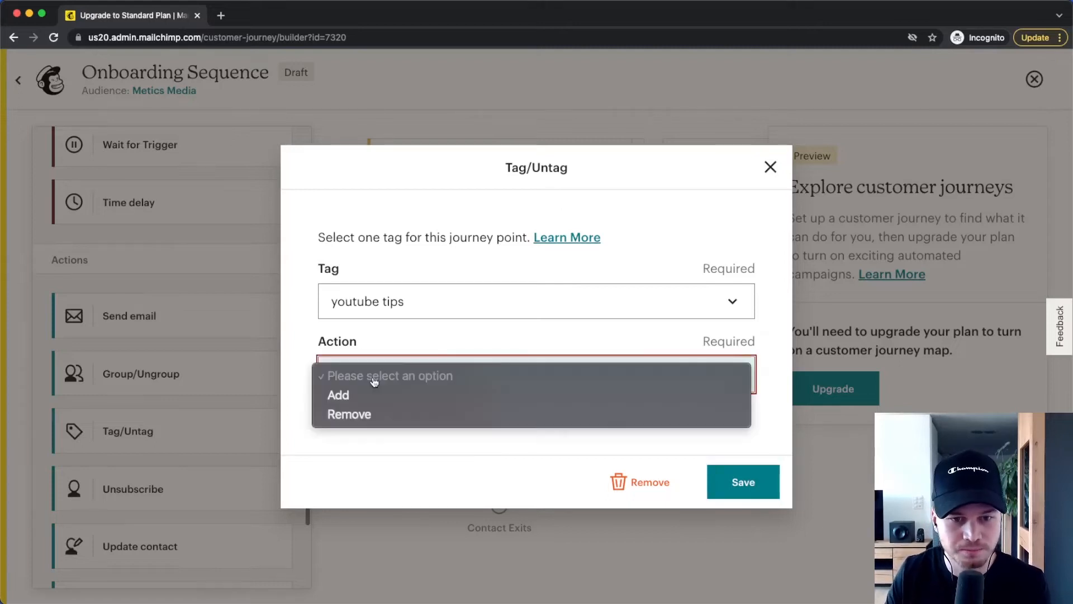
{"action": "left_click", "coordinate": [337, 395]}
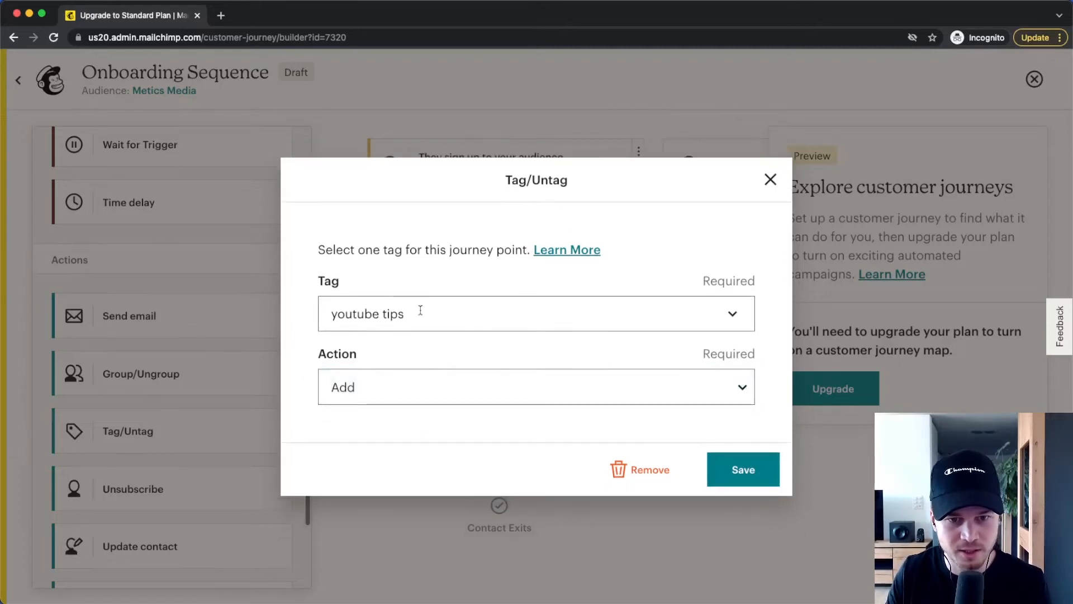
{"action": "left_click", "coordinate": [742, 469]}
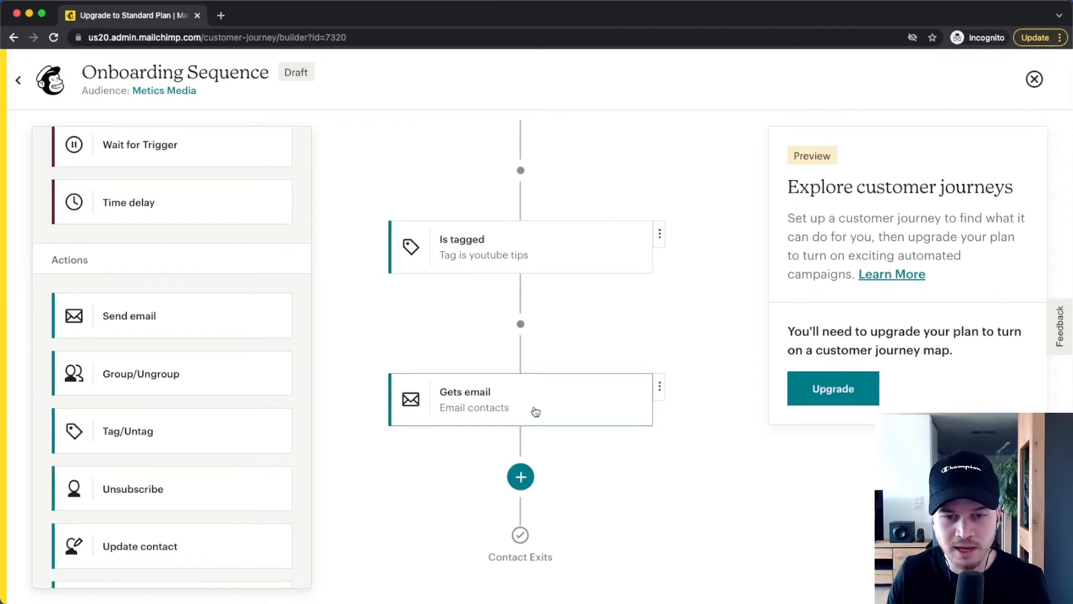
Review the Send email step's settings and close them unchanged
{"action": "left_click", "coordinate": [520, 399]}
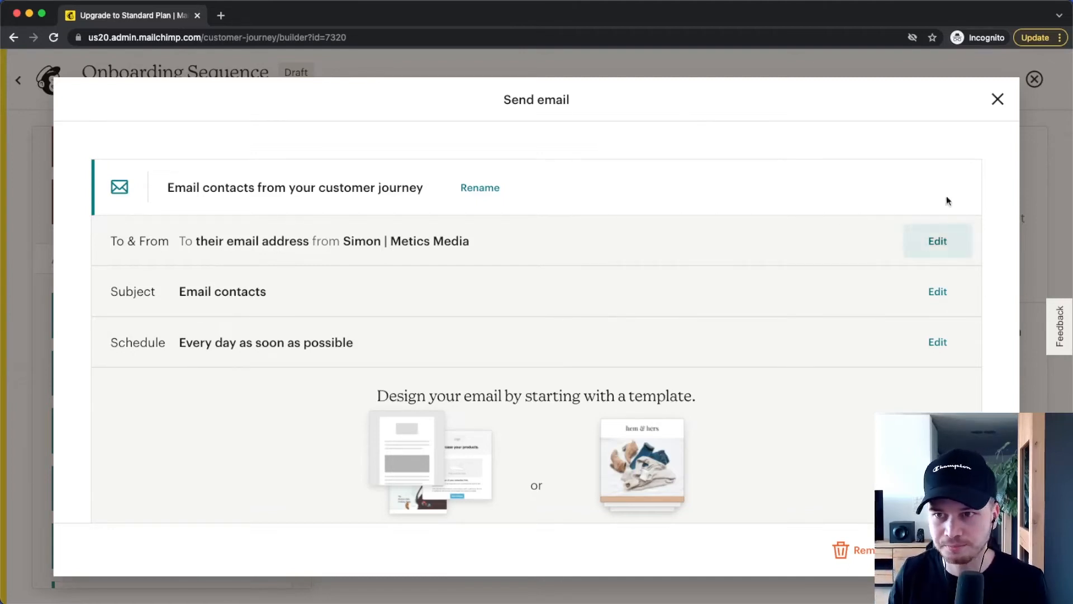
{"action": "left_click", "coordinate": [997, 100]}
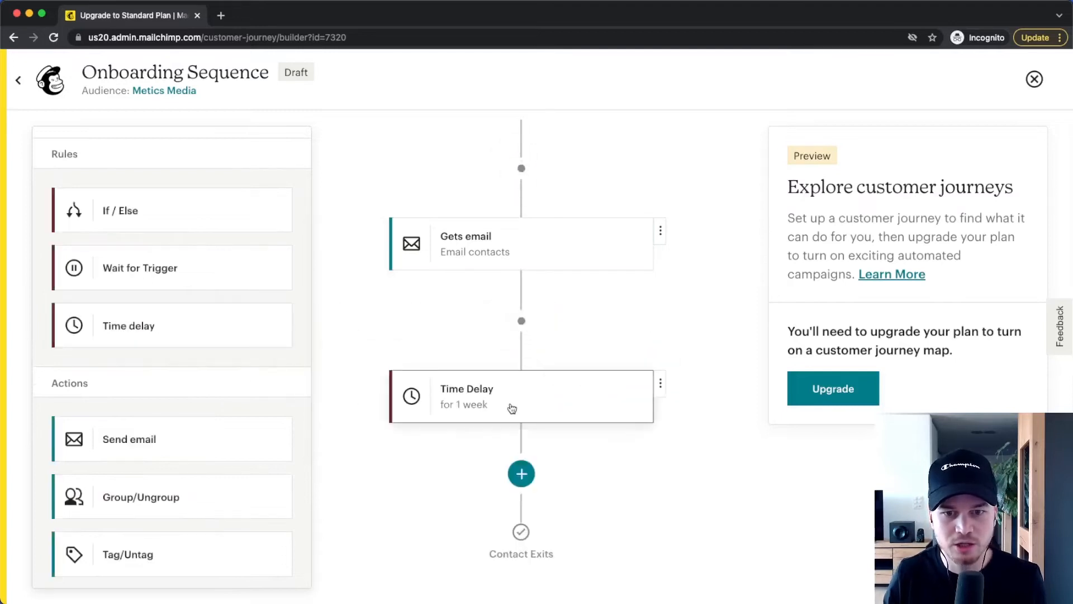
Set the time delay after the email to 2 days and save it
{"action": "left_click", "coordinate": [512, 408]}
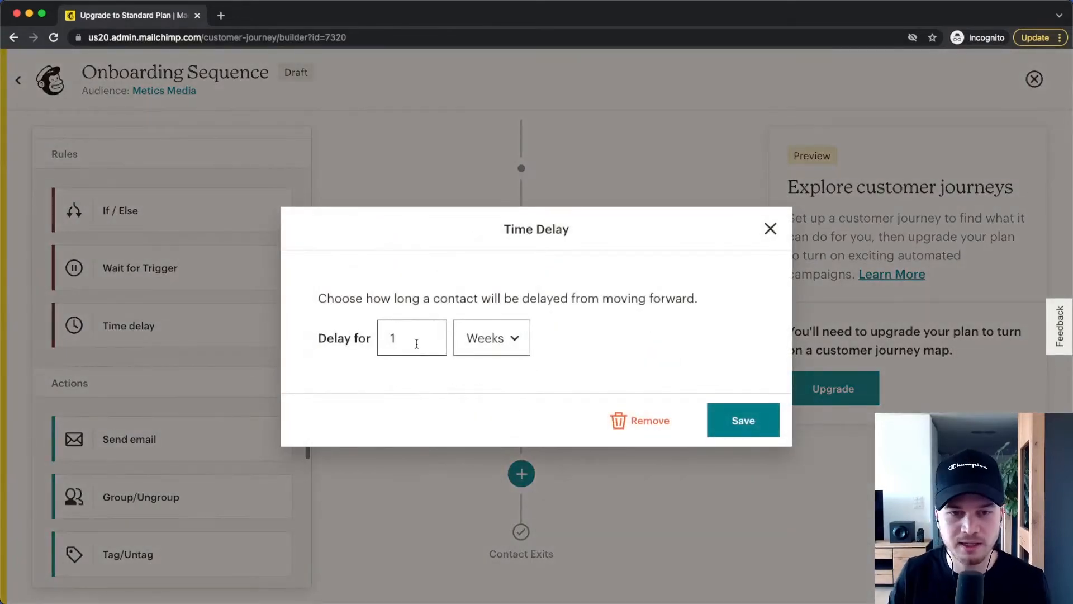
{"action": "type", "text": "2"}
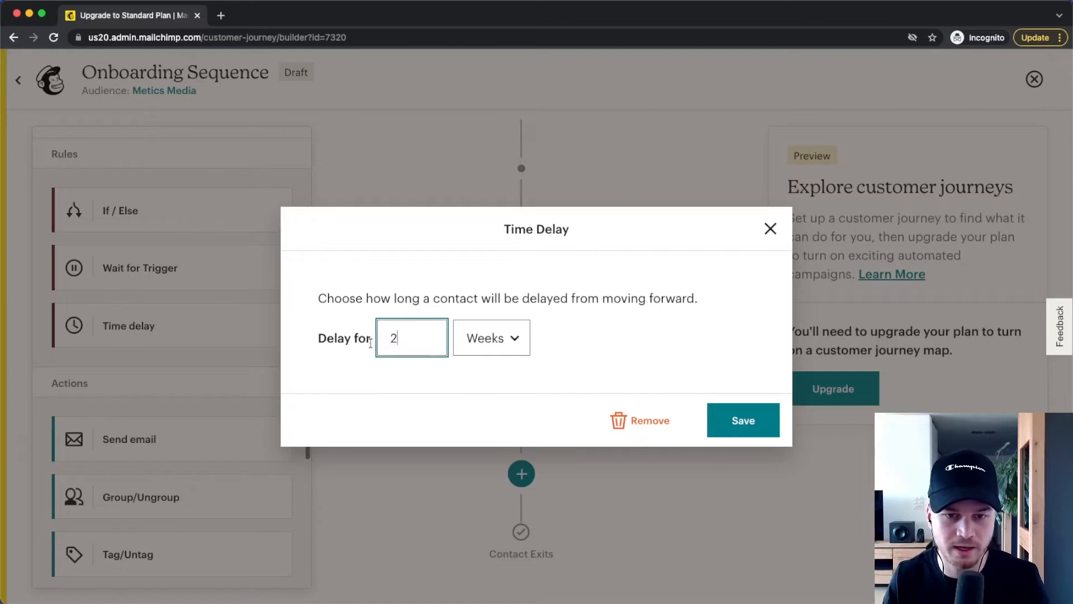
{"action": "left_click", "coordinate": [491, 337]}
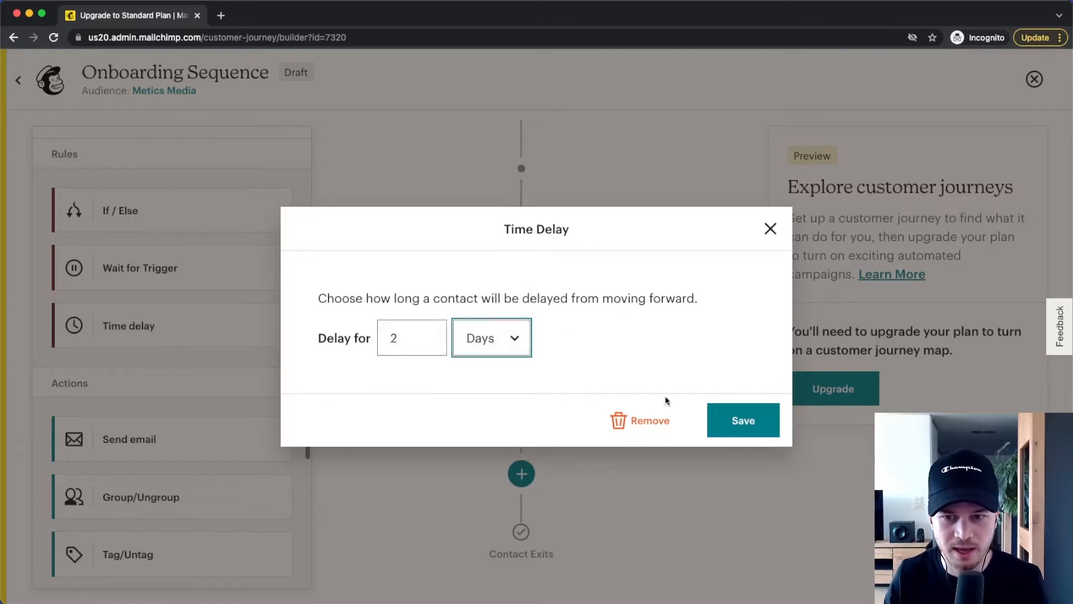
{"action": "left_click", "coordinate": [742, 419]}
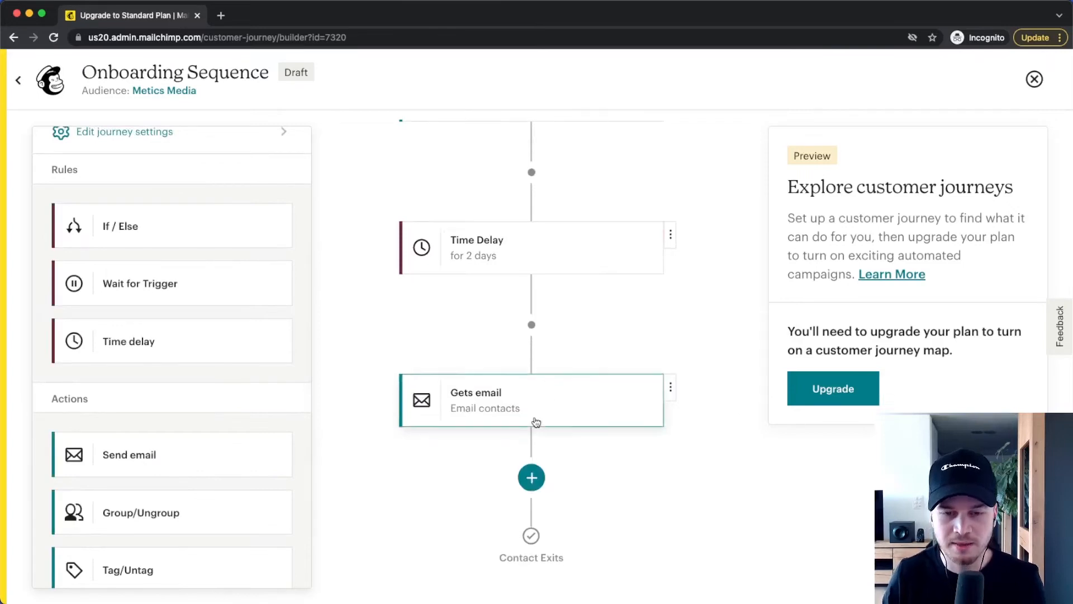
Add a one-day delay after the email, then a two-day delay after the second email
{"action": "scroll", "scroll_direction": "down", "scroll_amount": 3}
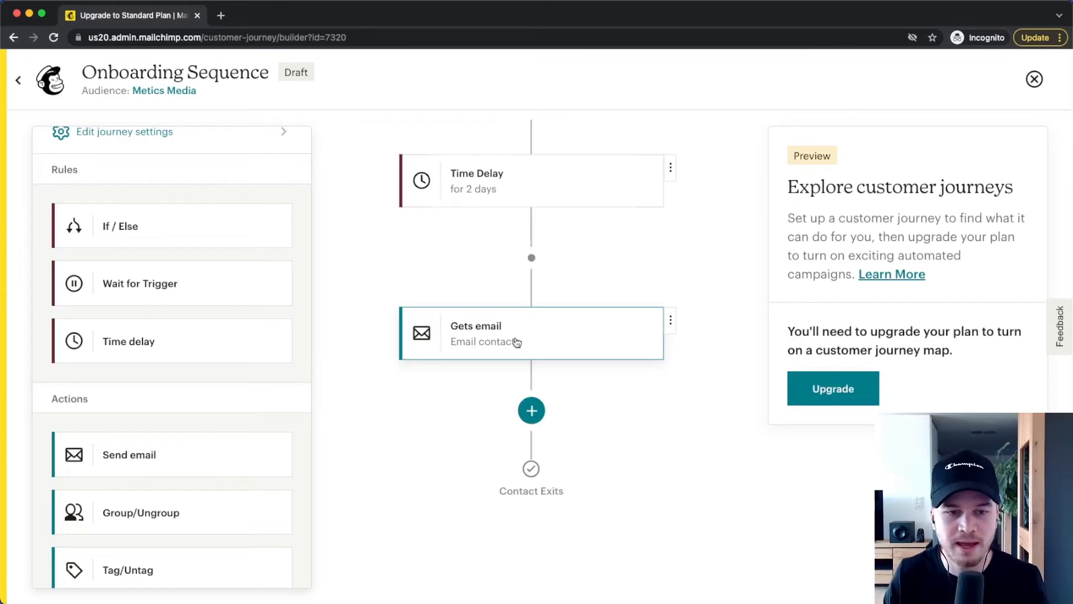
{"action": "left_click", "coordinate": [530, 410]}
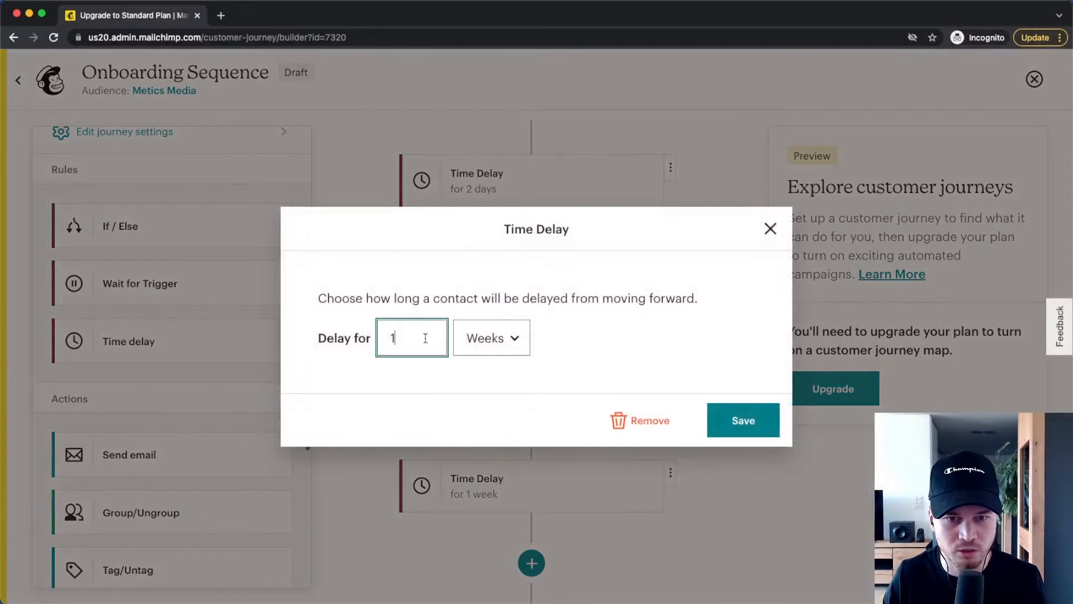
{"action": "left_click", "coordinate": [491, 337]}
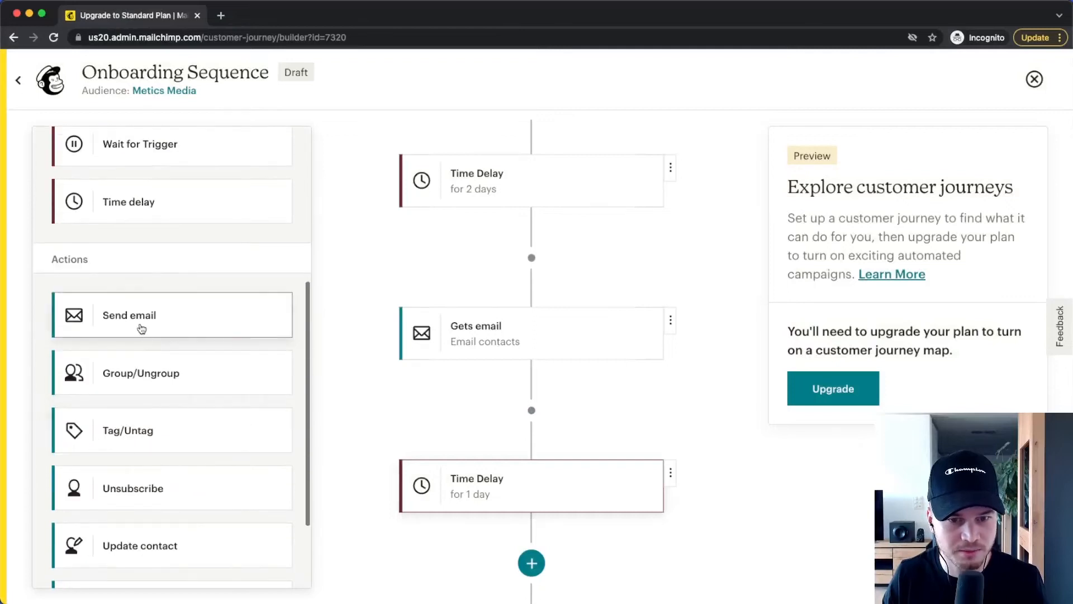
{"action": "scroll", "scroll_direction": "down", "scroll_amount": 3}
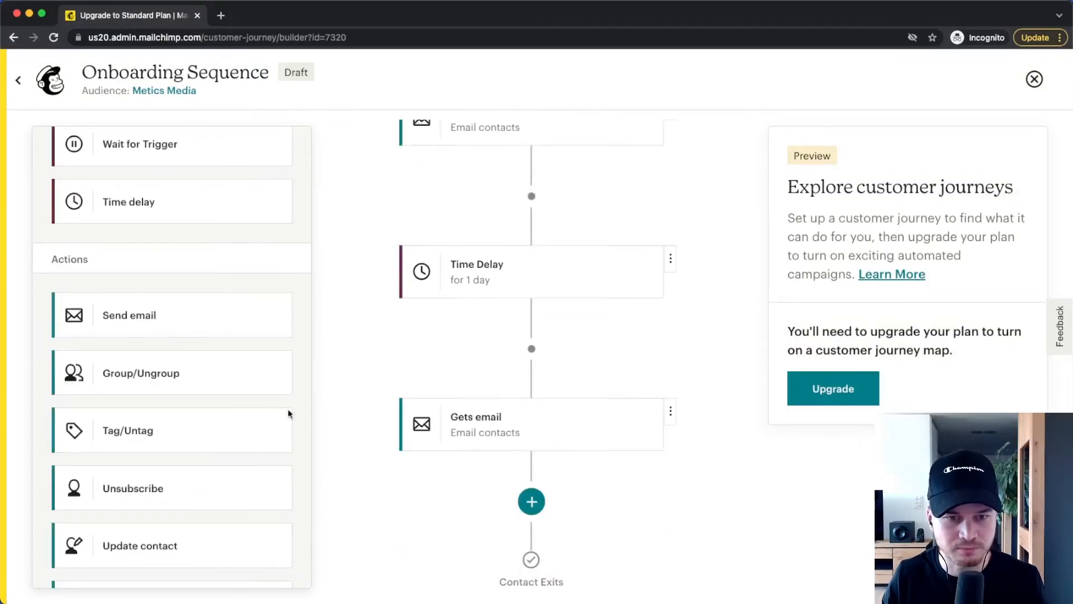
{"action": "left_click", "coordinate": [531, 500]}
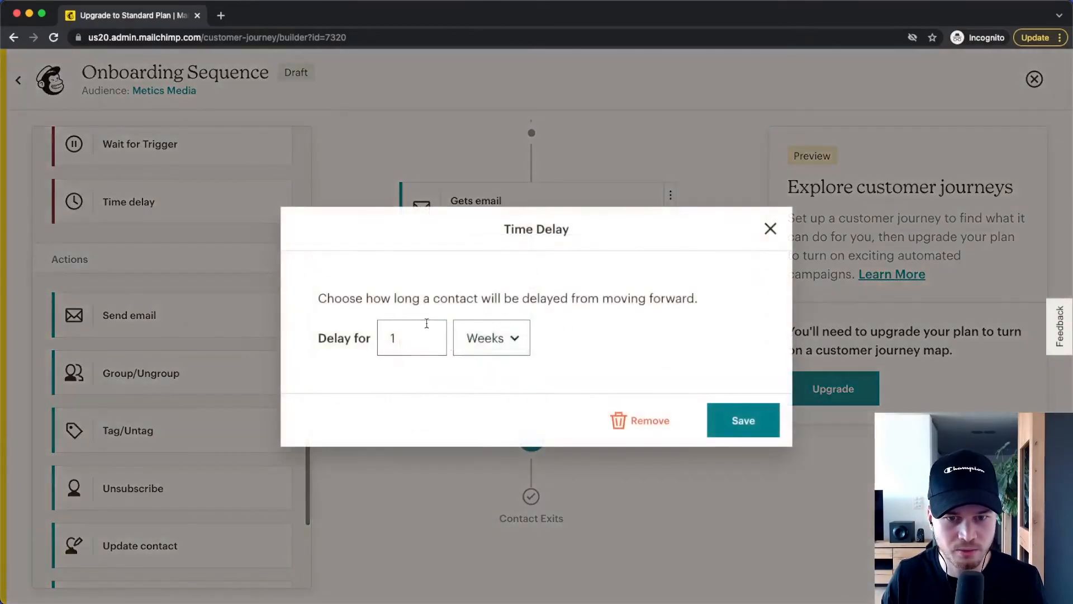
{"action": "left_click", "coordinate": [491, 338]}
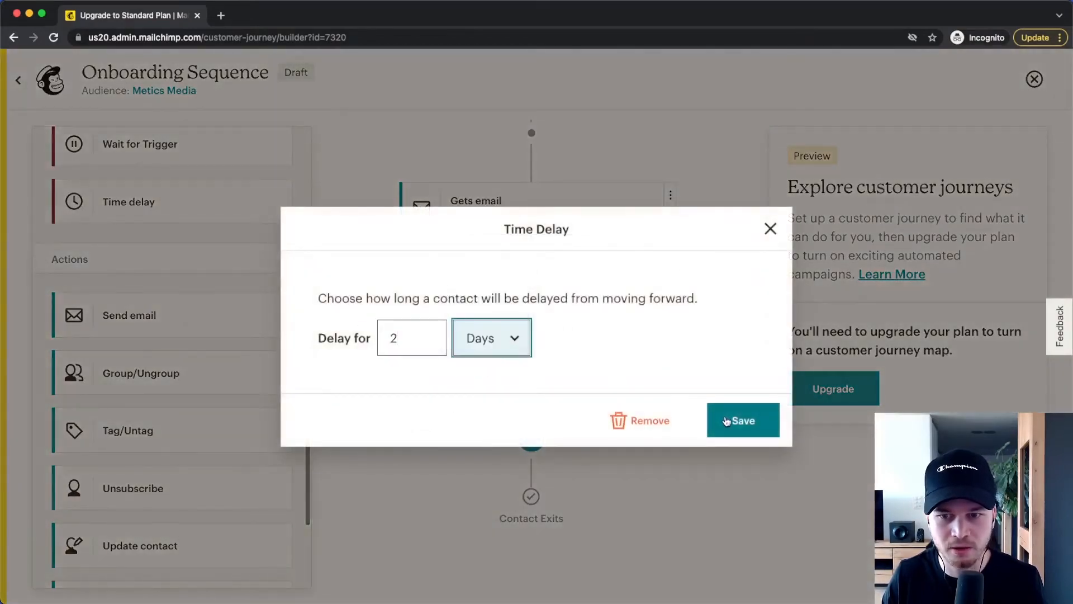
{"action": "left_click", "coordinate": [742, 420]}
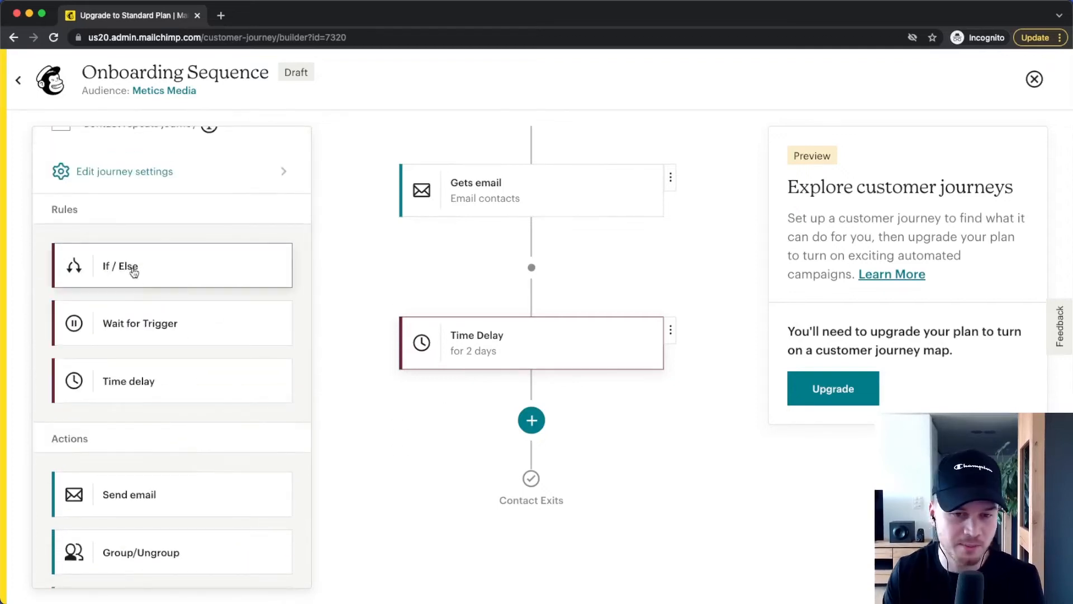
Add an If/Else after the delay: Campaign activity did not open all of the last 5 campaigns
{"action": "left_click_drag", "start_coordinate": [133, 266], "coordinate": [387, 376]}
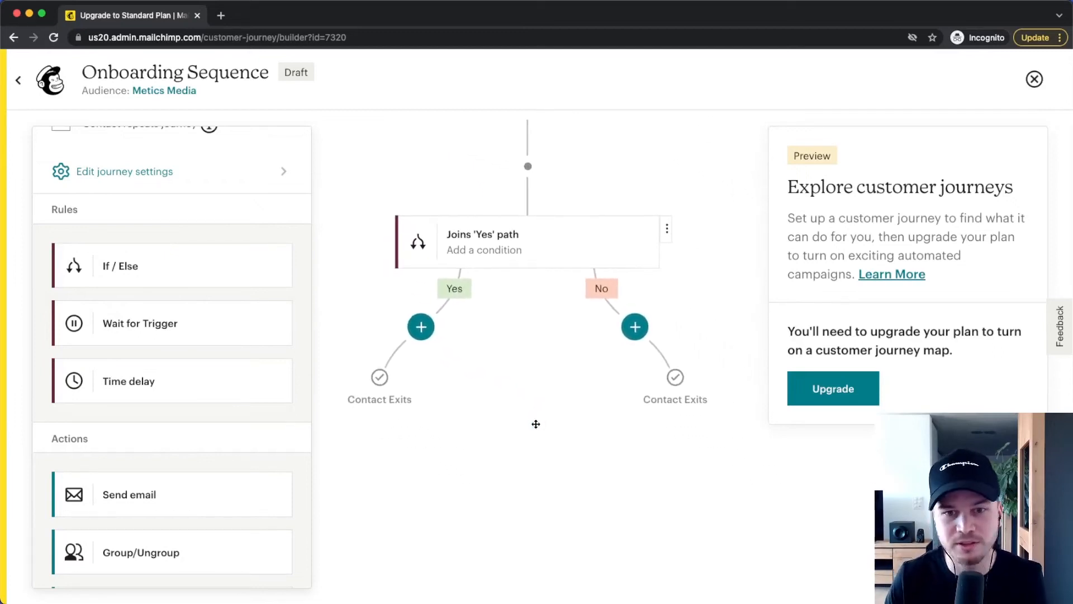
{"action": "mouse_move", "coordinate": [527, 261]}
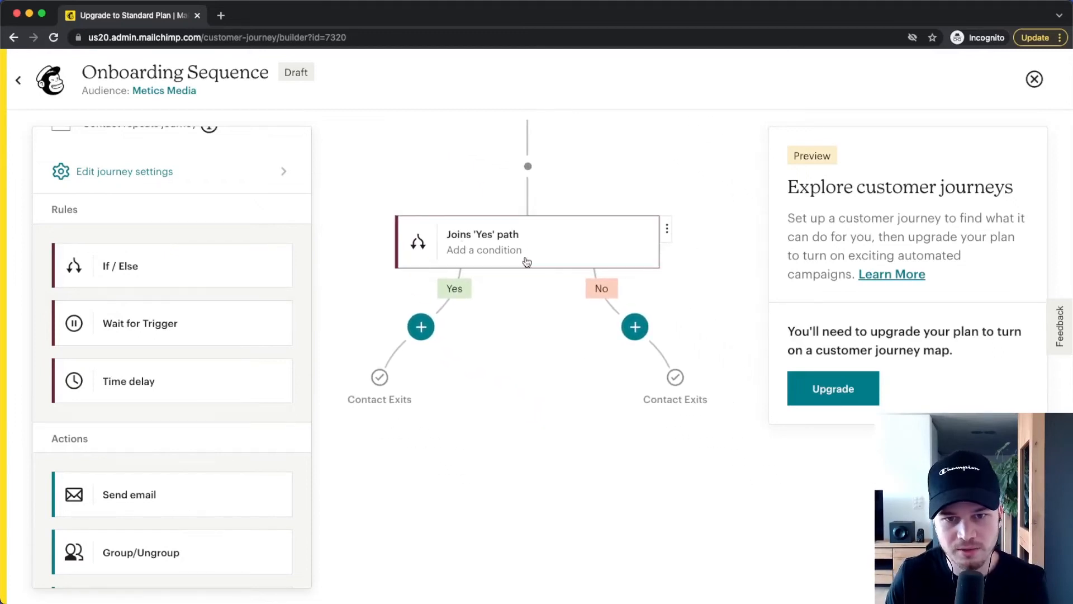
{"action": "left_click", "coordinate": [527, 242]}
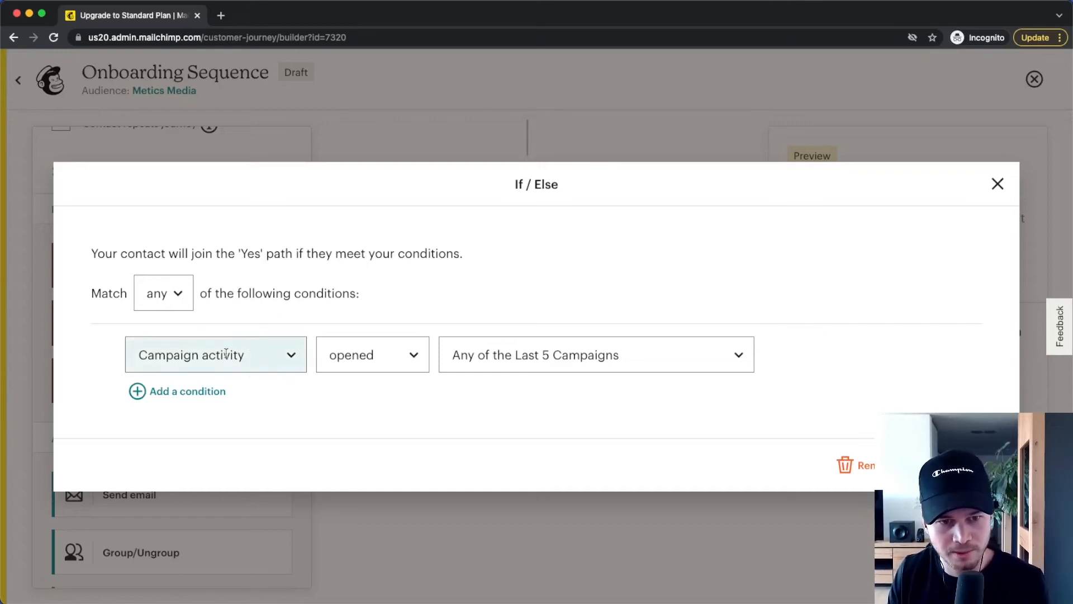
{"action": "left_click", "coordinate": [371, 354]}
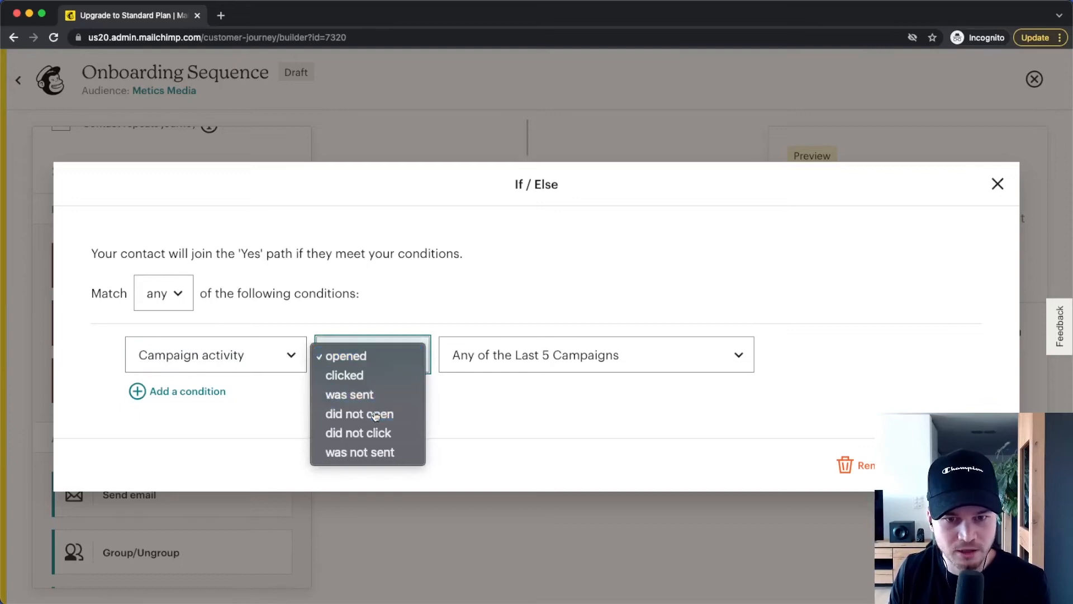
{"action": "left_click", "coordinate": [358, 414]}
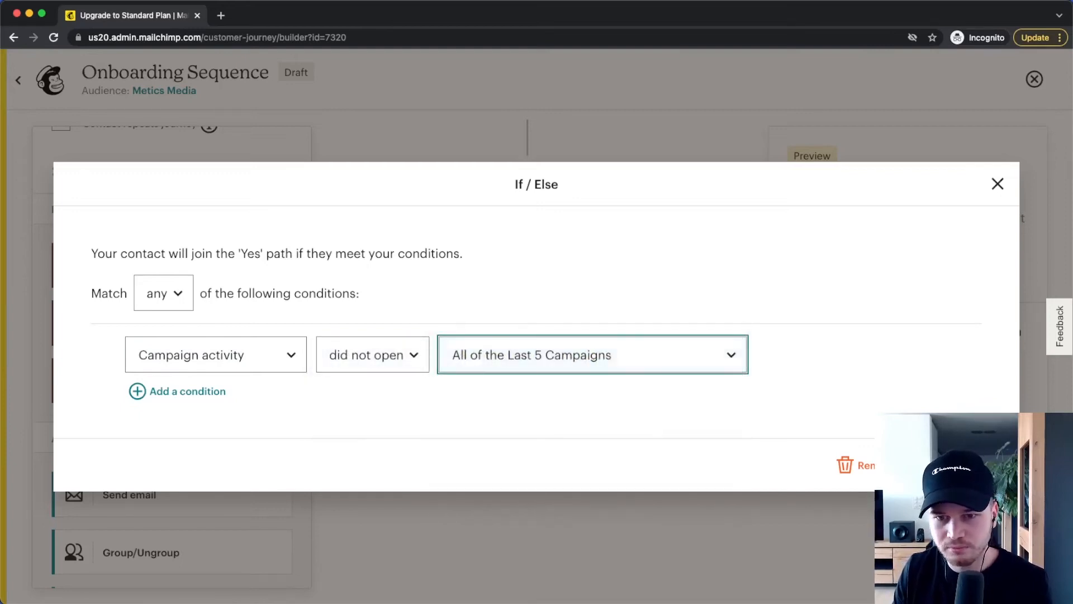
{"action": "left_click", "coordinate": [997, 183]}
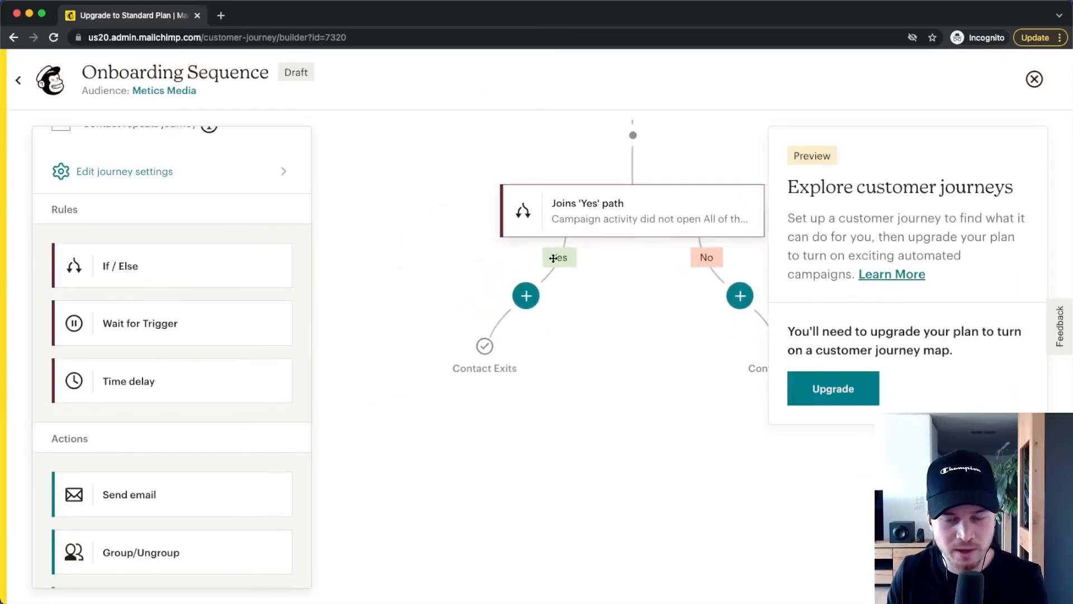
{"action": "mouse_move", "coordinate": [198, 409]}
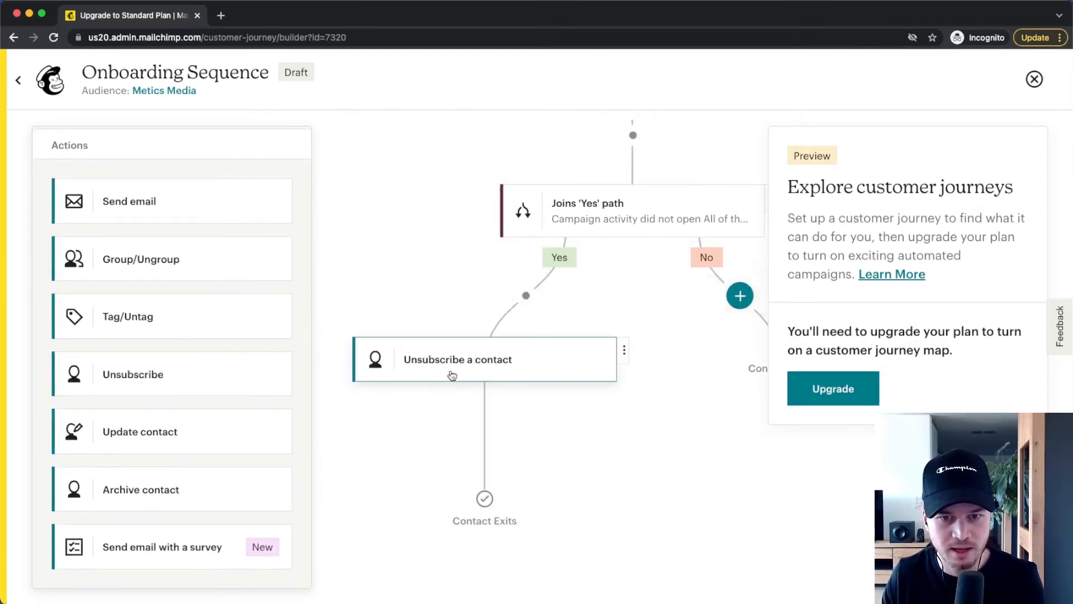
Confirm unsubscribing non-openers on the Yes path
{"action": "left_click", "coordinate": [457, 359]}
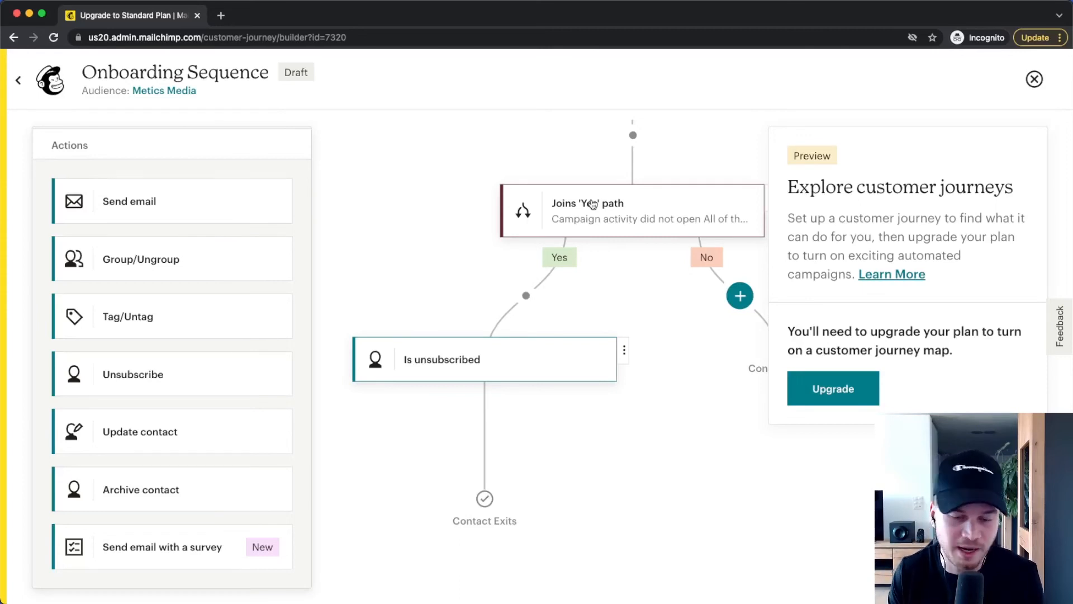
{"action": "mouse_move", "coordinate": [547, 469]}
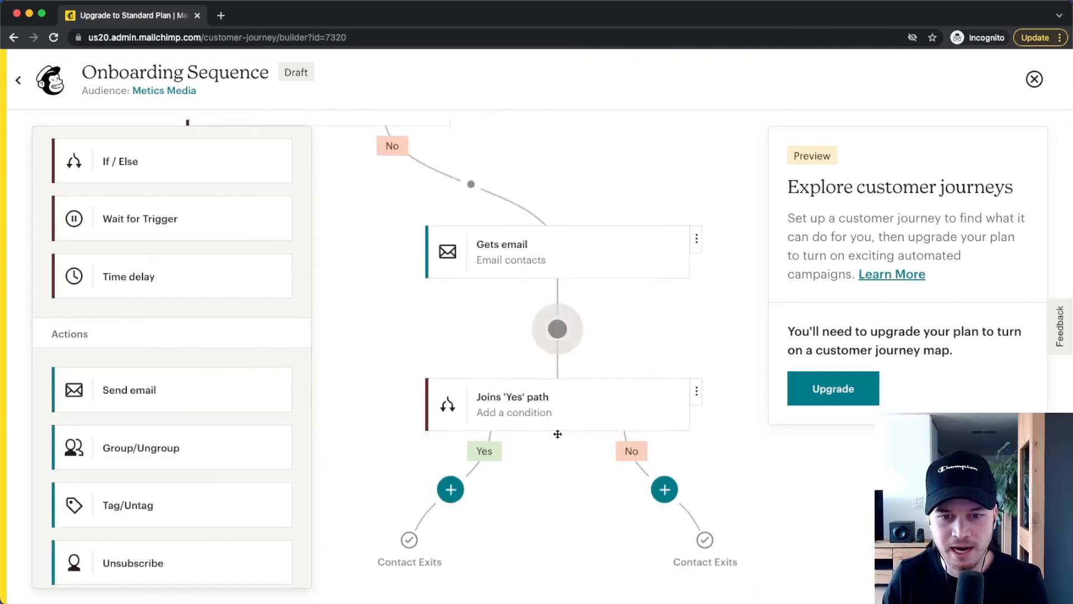
Set the new branch to Campaign activity clicked '5 Tips for Youtube - 01/26/2022' and save
{"action": "left_click", "coordinate": [556, 403]}
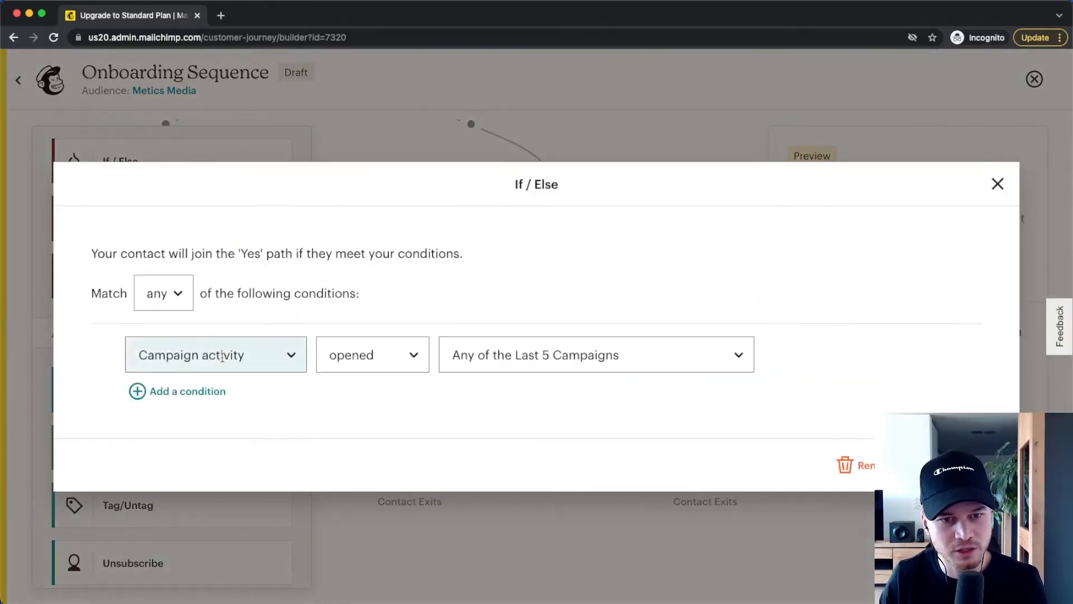
{"action": "left_click", "coordinate": [371, 354]}
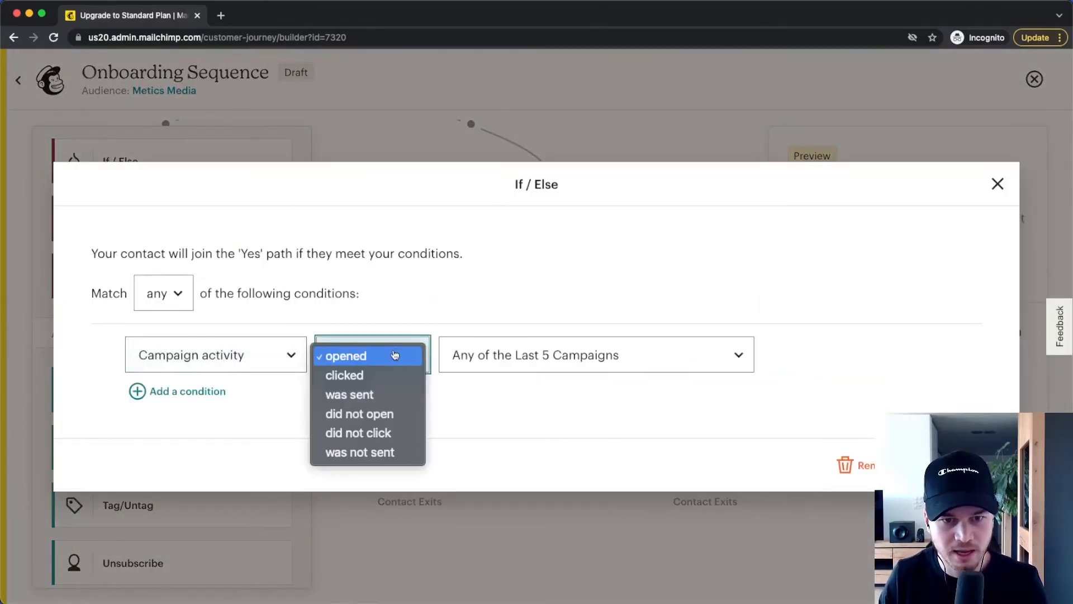
{"action": "left_click", "coordinate": [343, 375]}
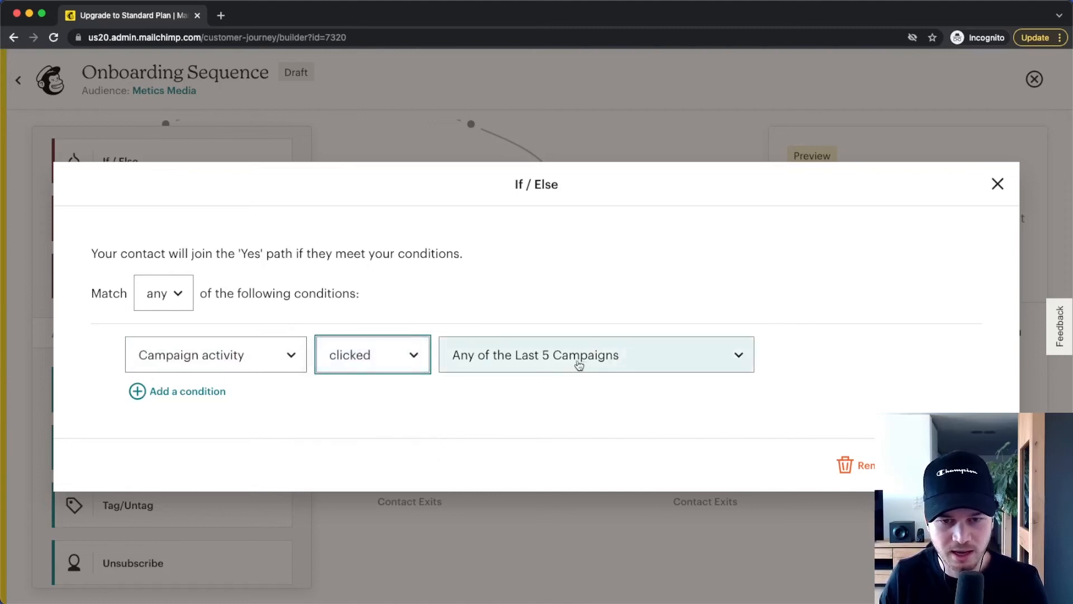
{"action": "left_click", "coordinate": [595, 355]}
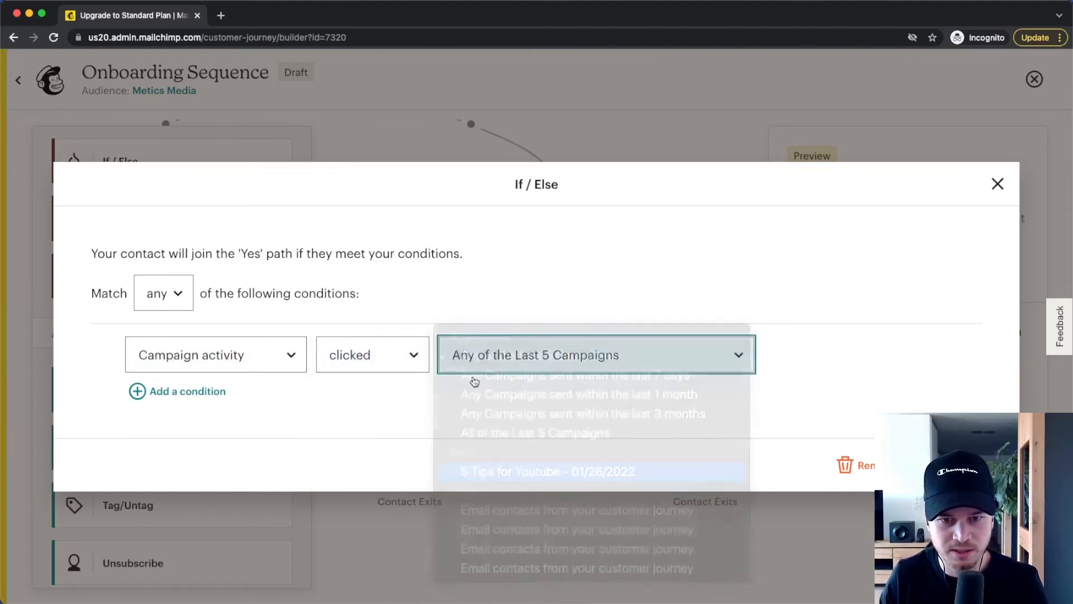
{"action": "left_click", "coordinate": [547, 470]}
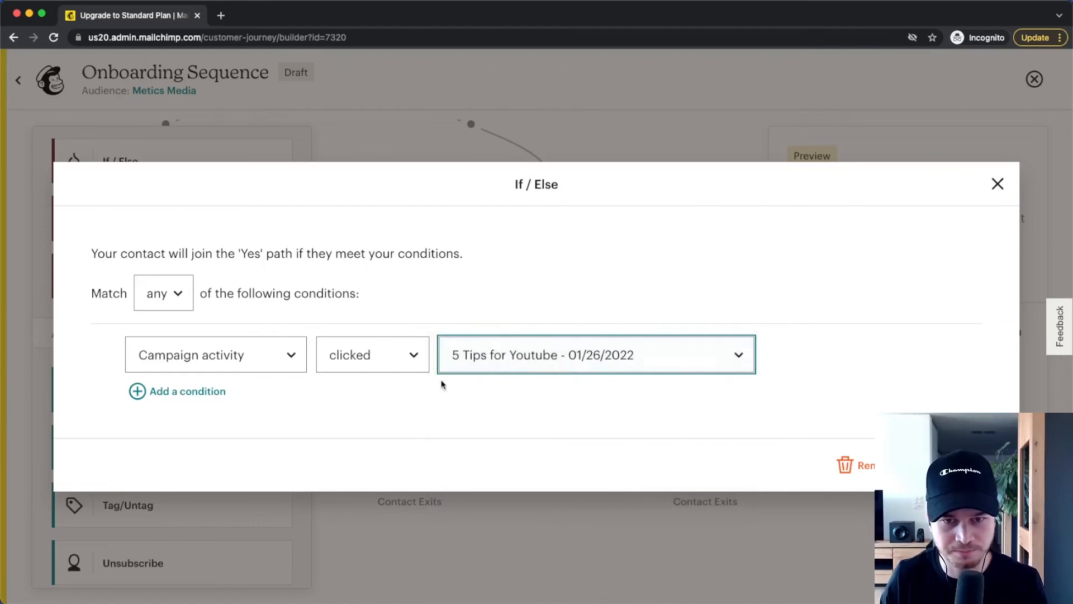
{"action": "left_click", "coordinate": [997, 183]}
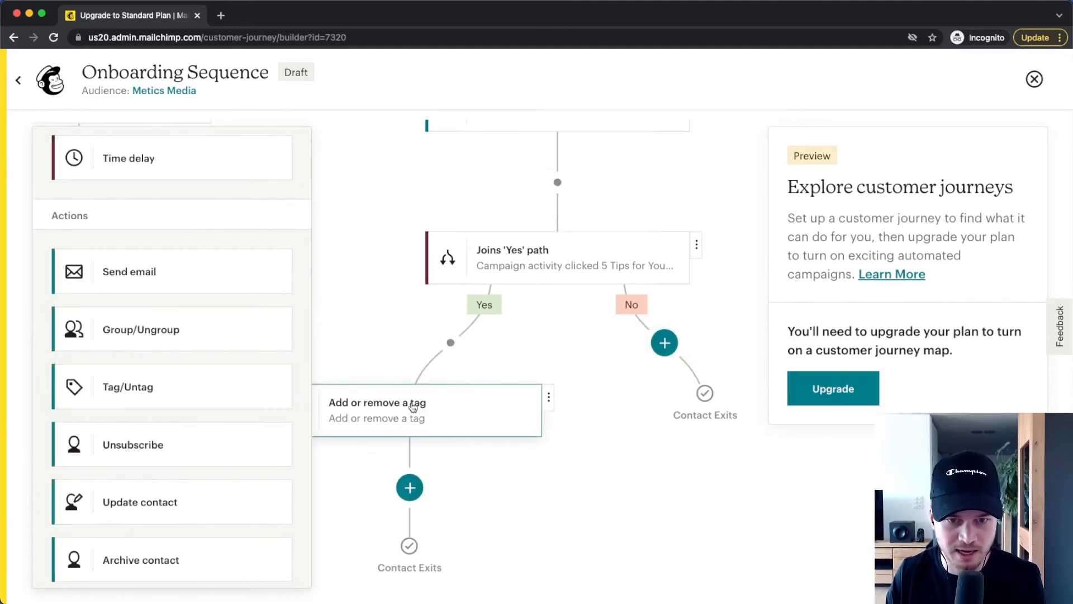
Create the tag 'clicked on course' in the Yes-path step, set to Add, and save
{"action": "left_click", "coordinate": [377, 403]}
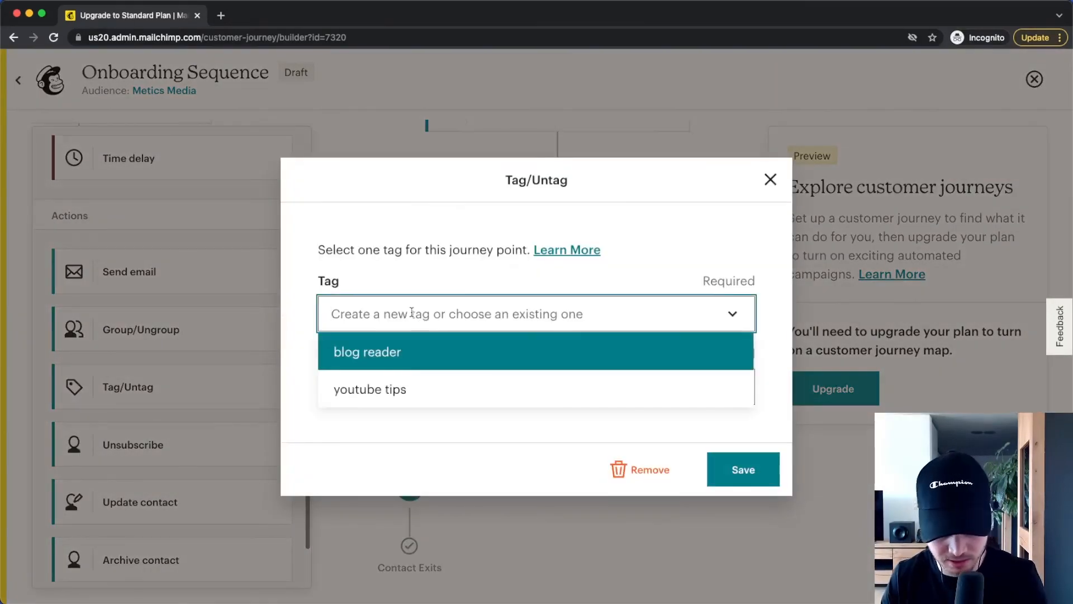
{"action": "type", "text": "clicked on cours"}
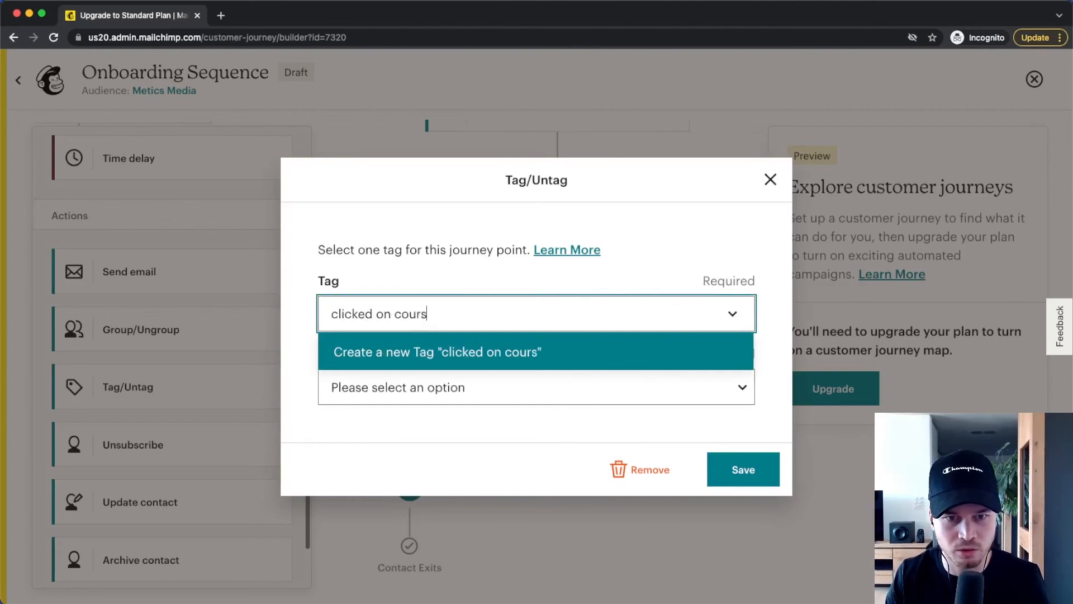
{"action": "left_click", "coordinate": [535, 386]}
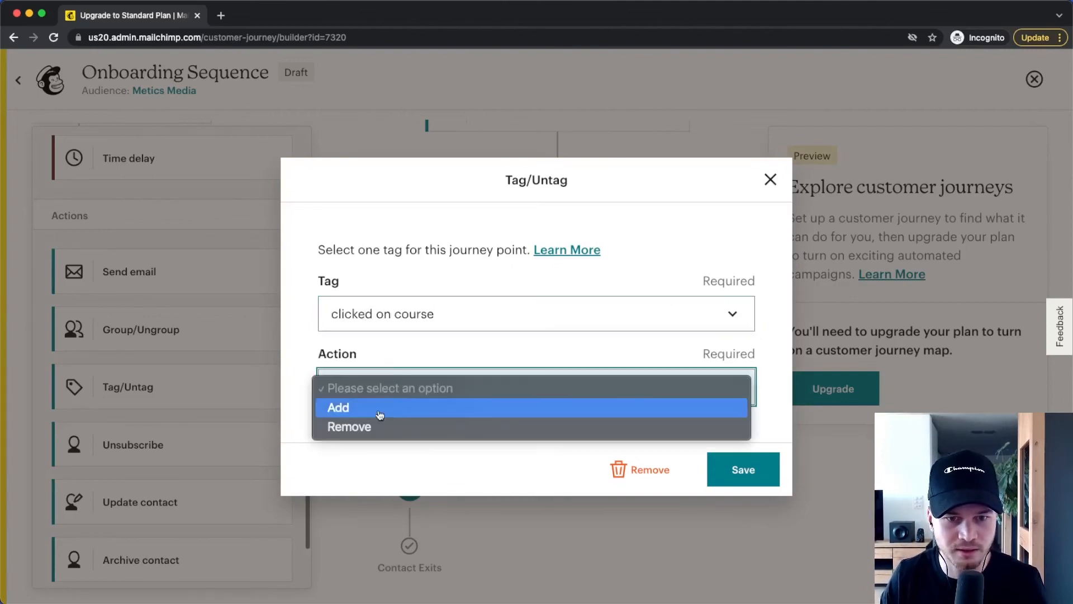
{"action": "left_click", "coordinate": [742, 469]}
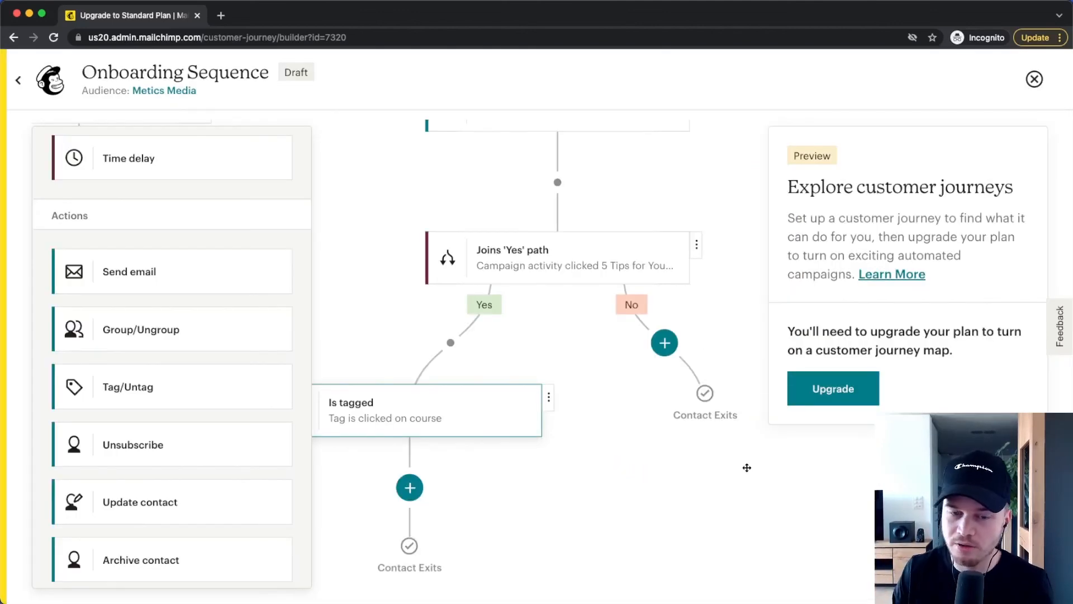